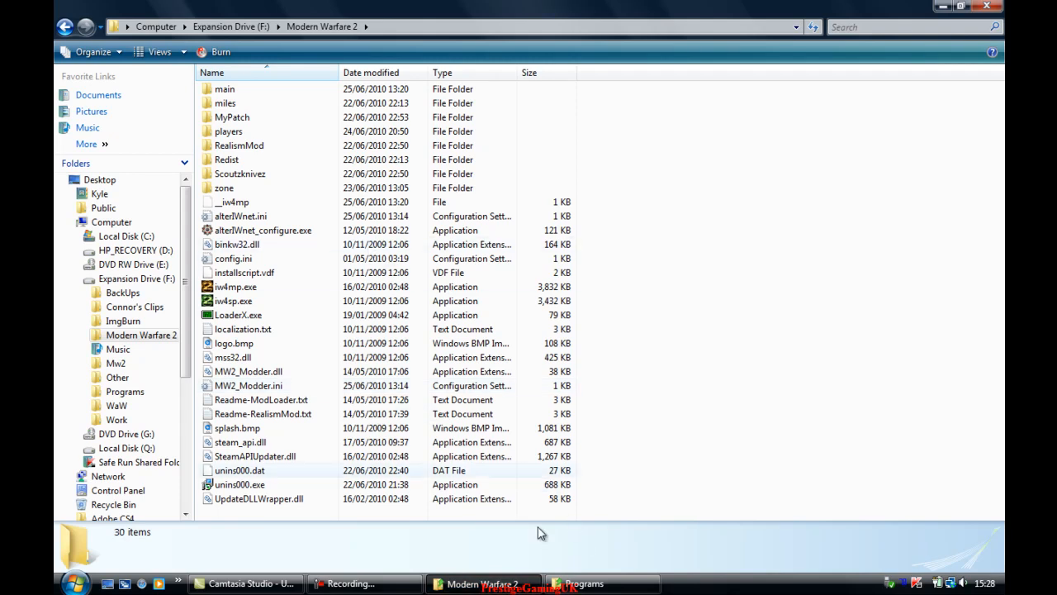
Step: Copy the MW2Client-FreshInstall files into F:\Modern Warfare 2, merging the existing main folder
left_click(133, 390)
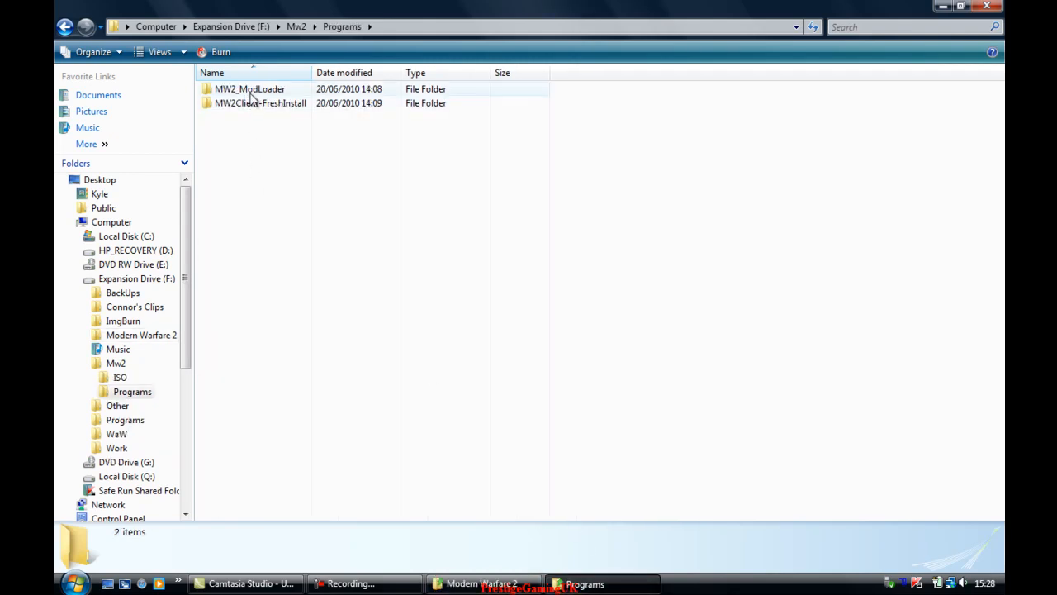
double_click(260, 102)
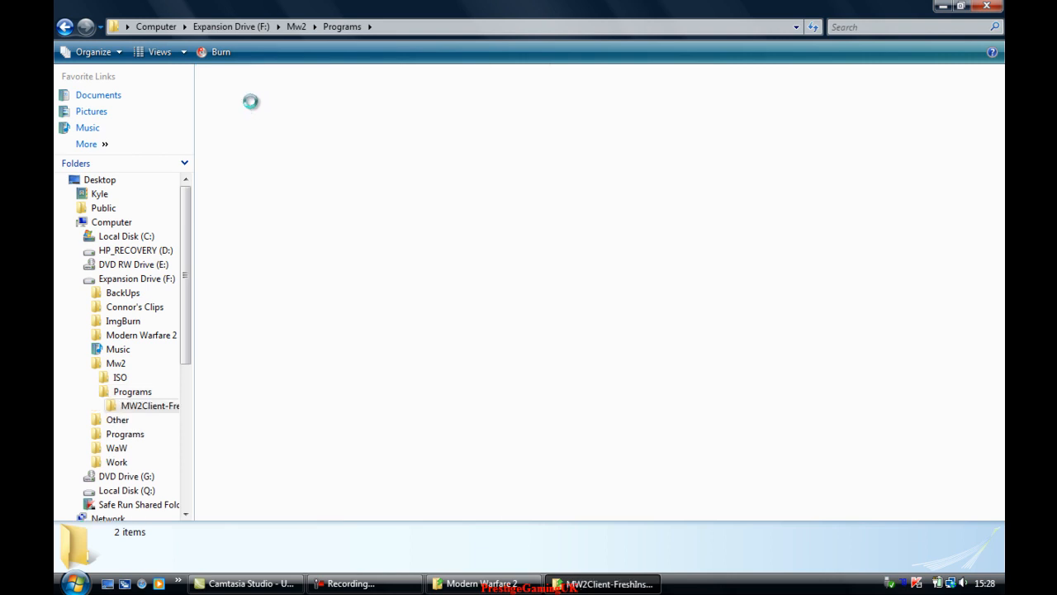
double_click(151, 406)
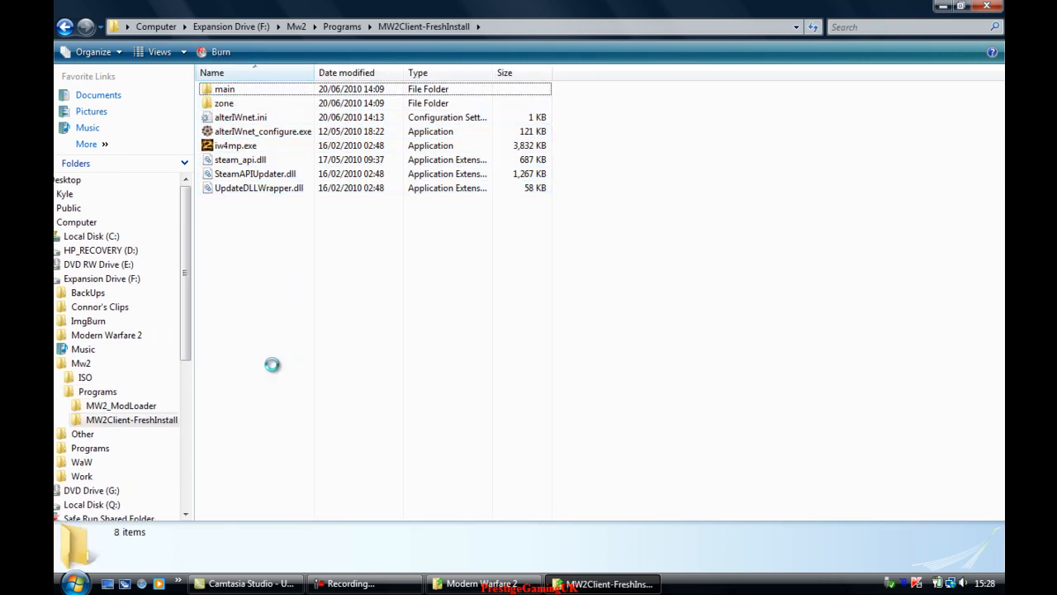
left_click(141, 335)
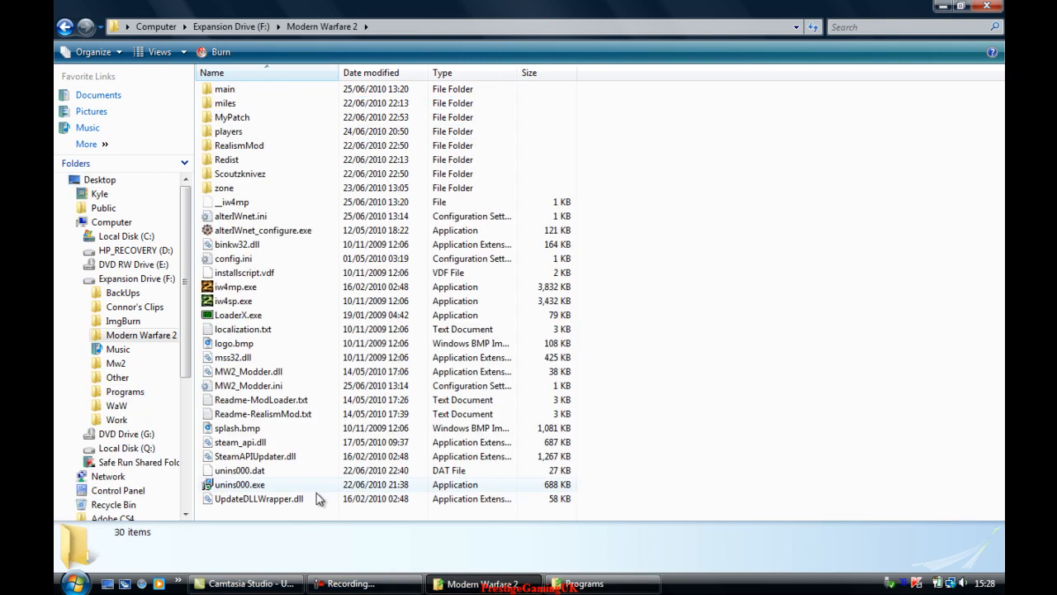
mouse_move(372, 511)
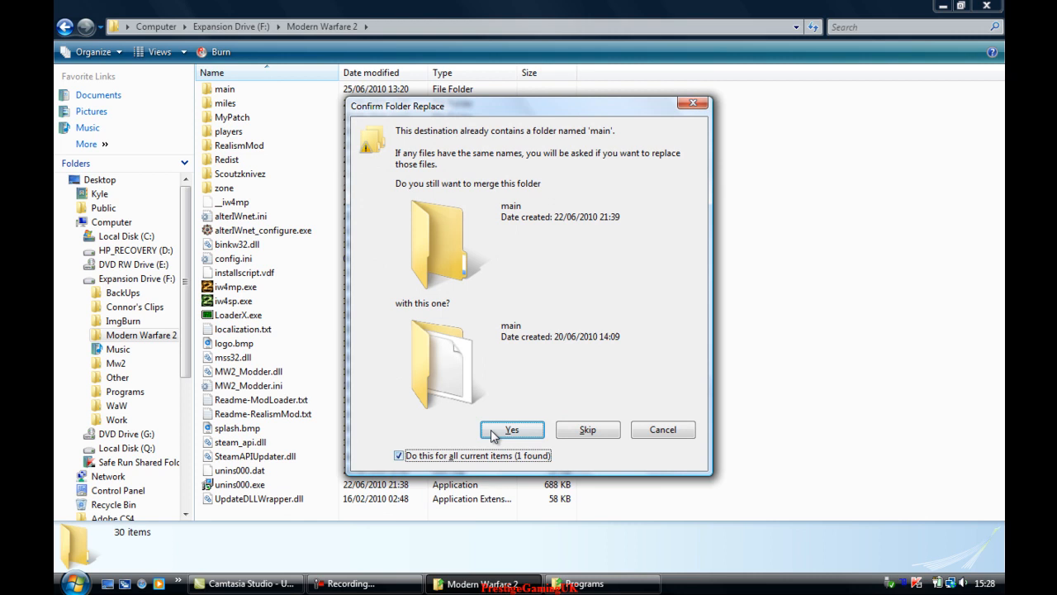
left_click(512, 429)
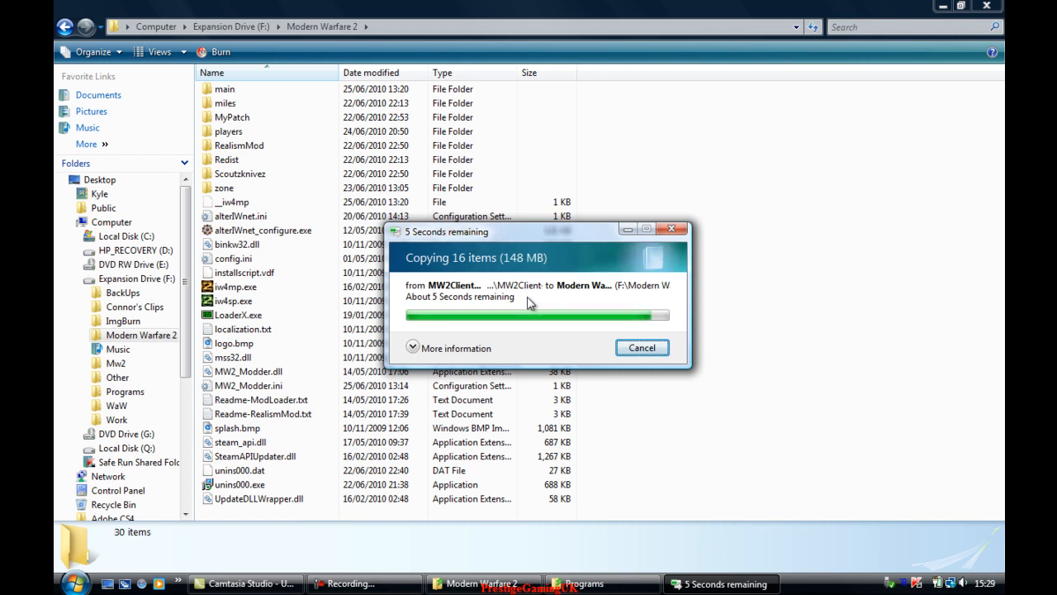
left_click(456, 348)
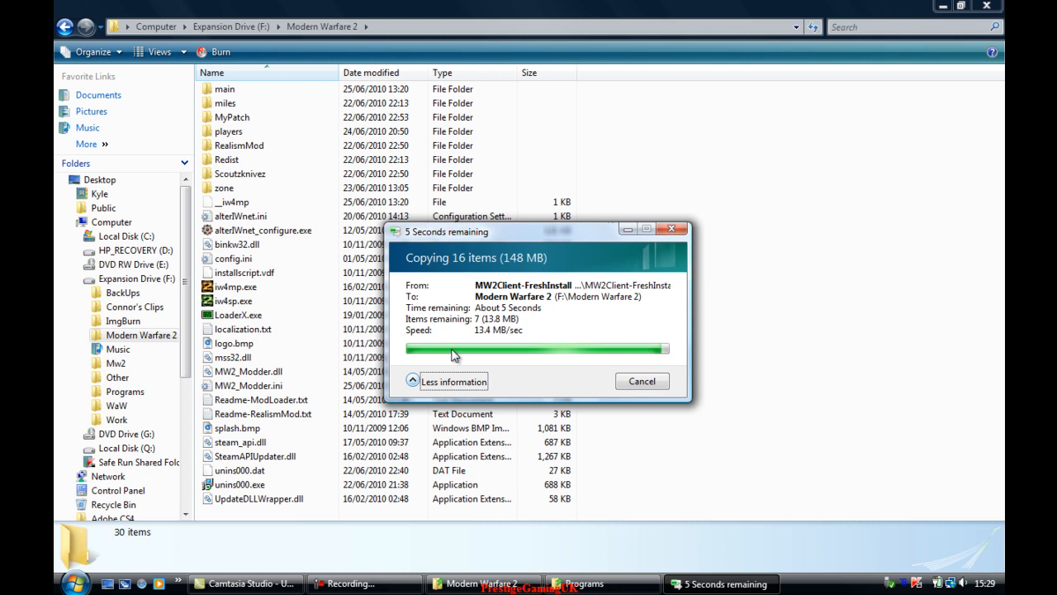
left_click(453, 381)
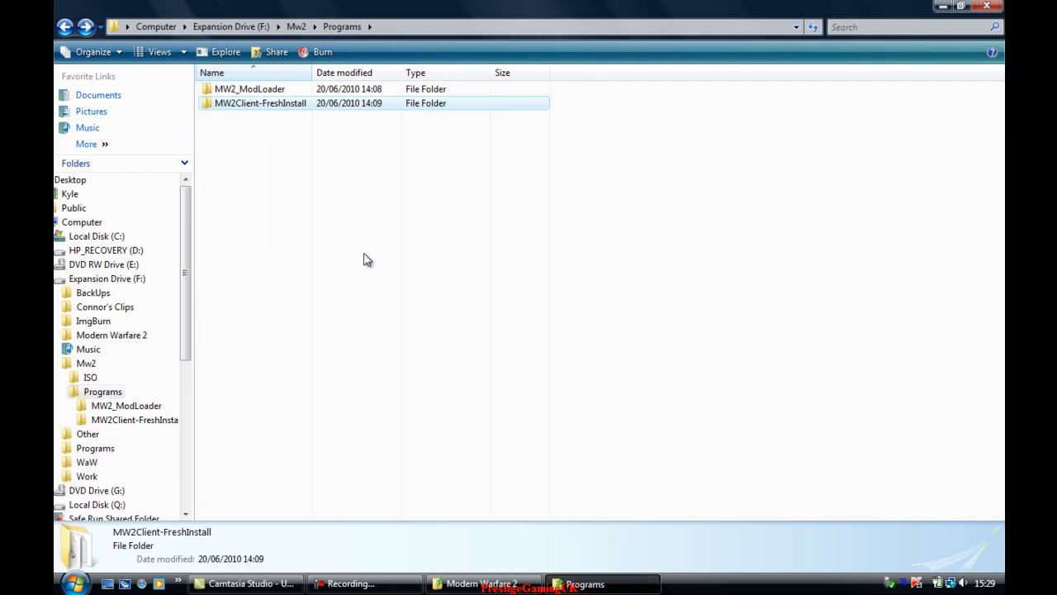
Step: Copy all MW2_ModLoader files into Modern Warfare 2, merging RealismMod and replacing existing files
double_click(249, 89)
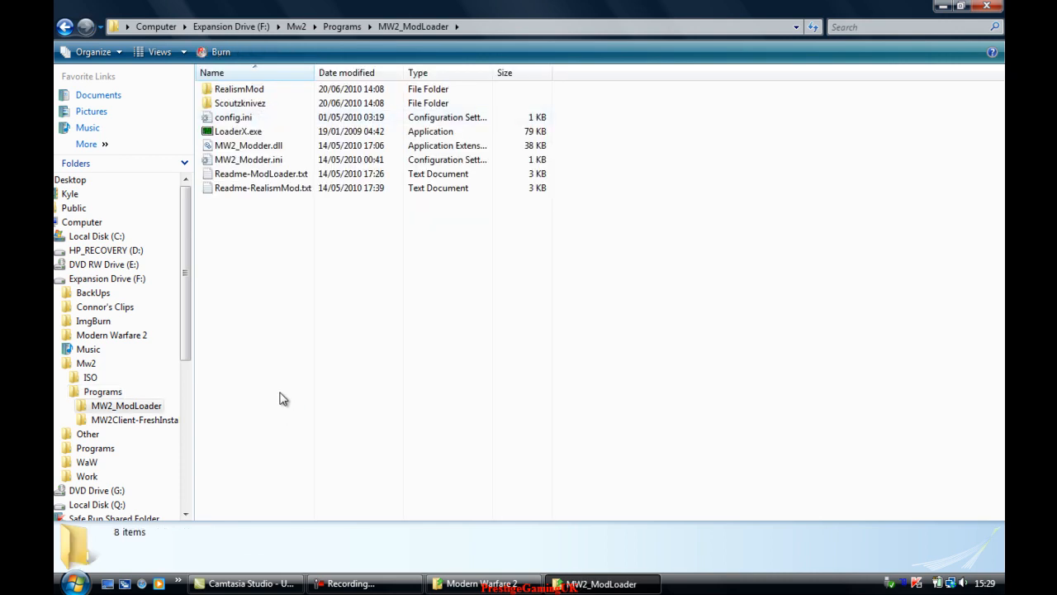
key("ctrl+a")
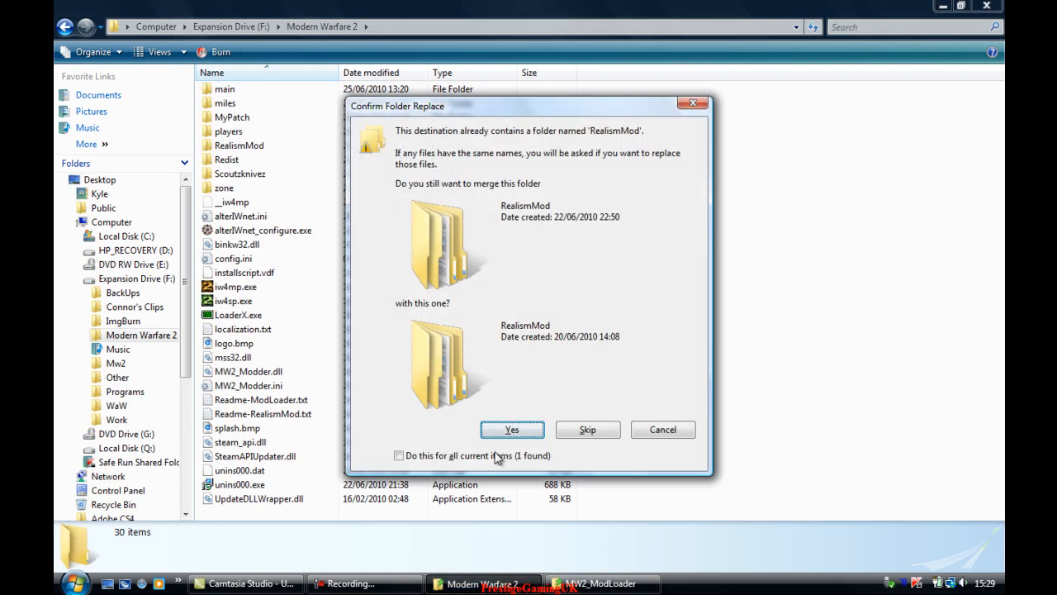
left_click(511, 430)
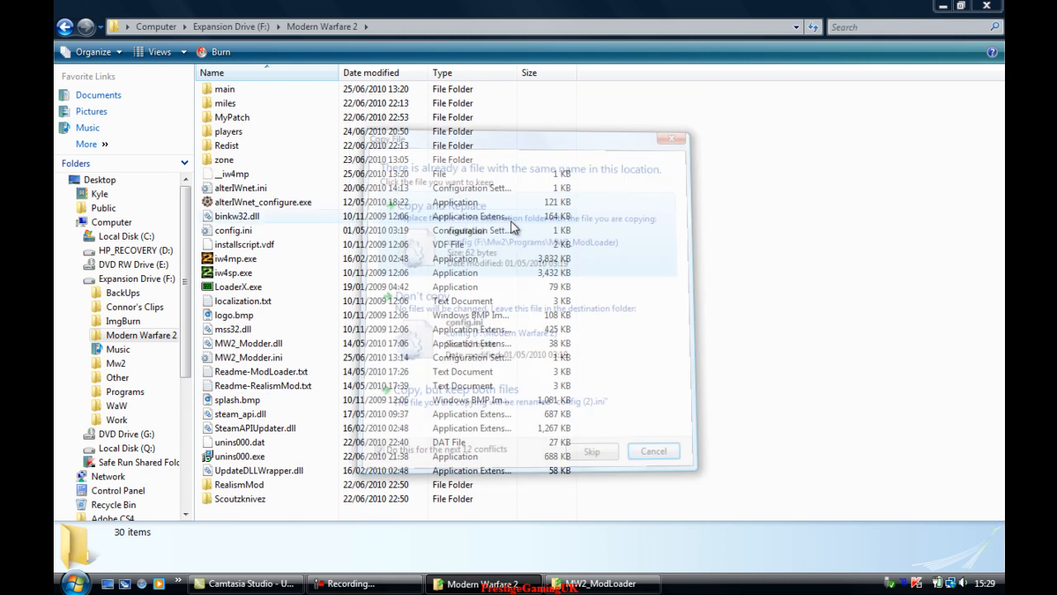
left_click(653, 451)
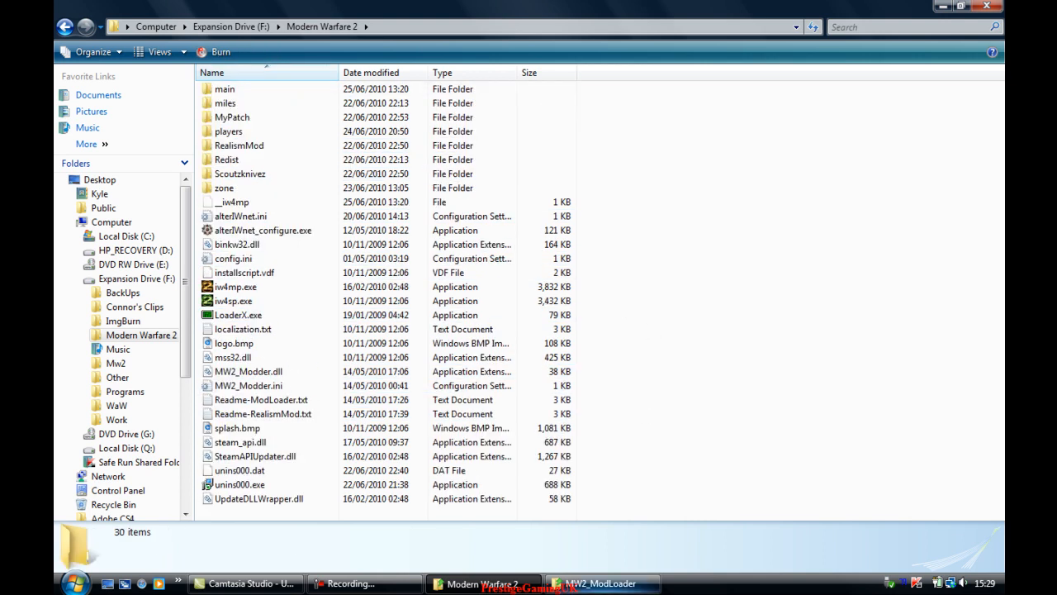
left_click(126, 405)
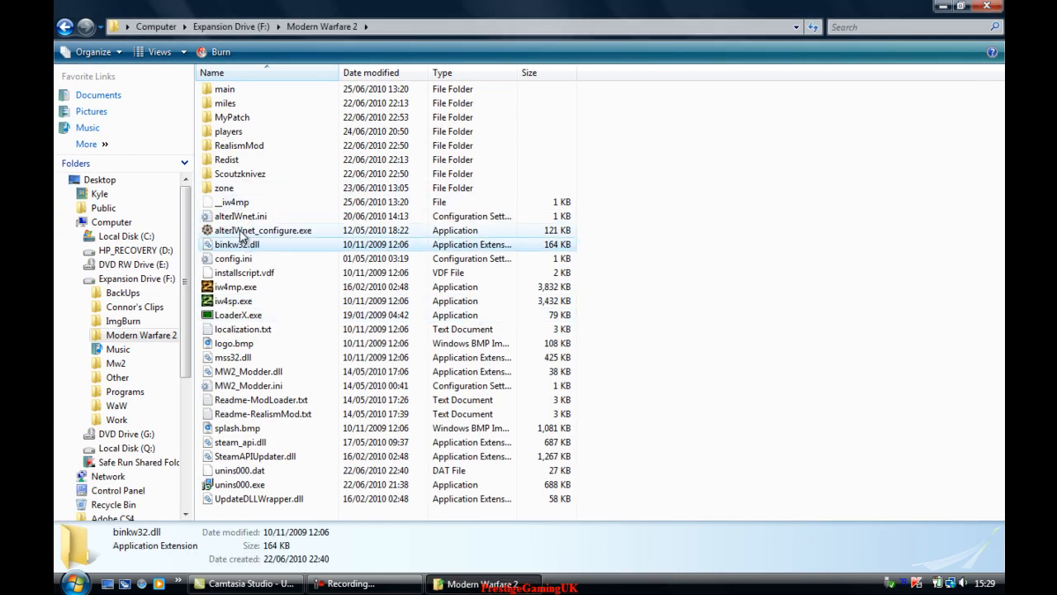
Step: Run alterIWnet_configure.exe, then review the updated alterIWnet.ini in Notepad and close it
left_click(263, 229)
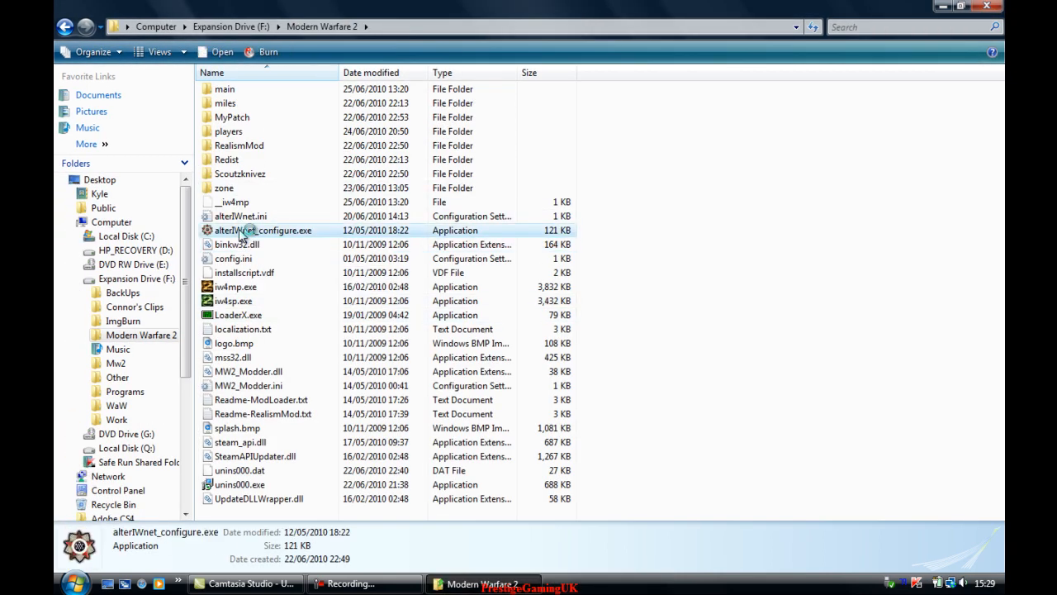
double_click(263, 230)
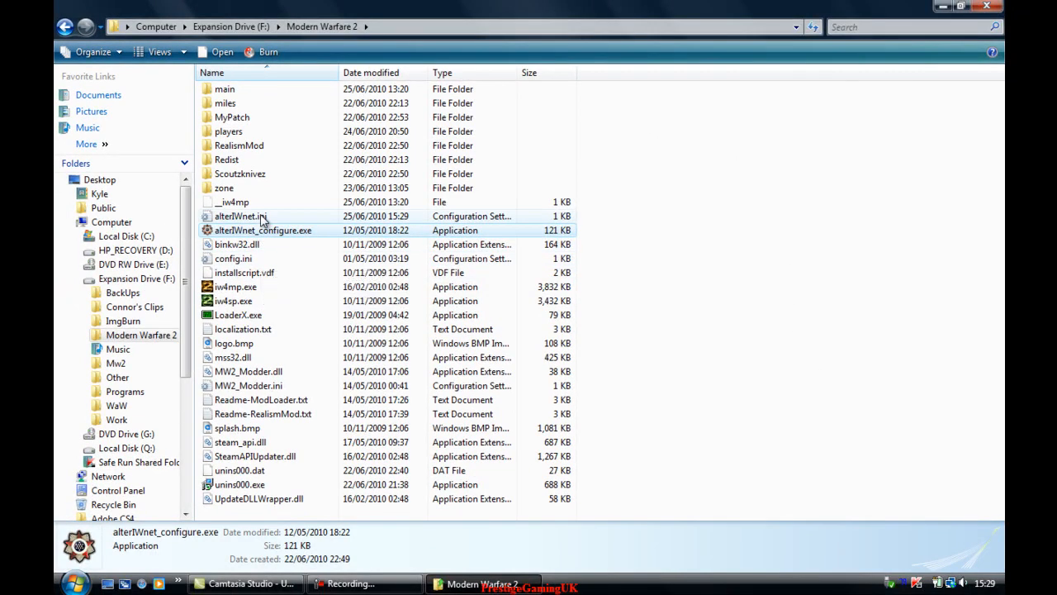
left_click(240, 216)
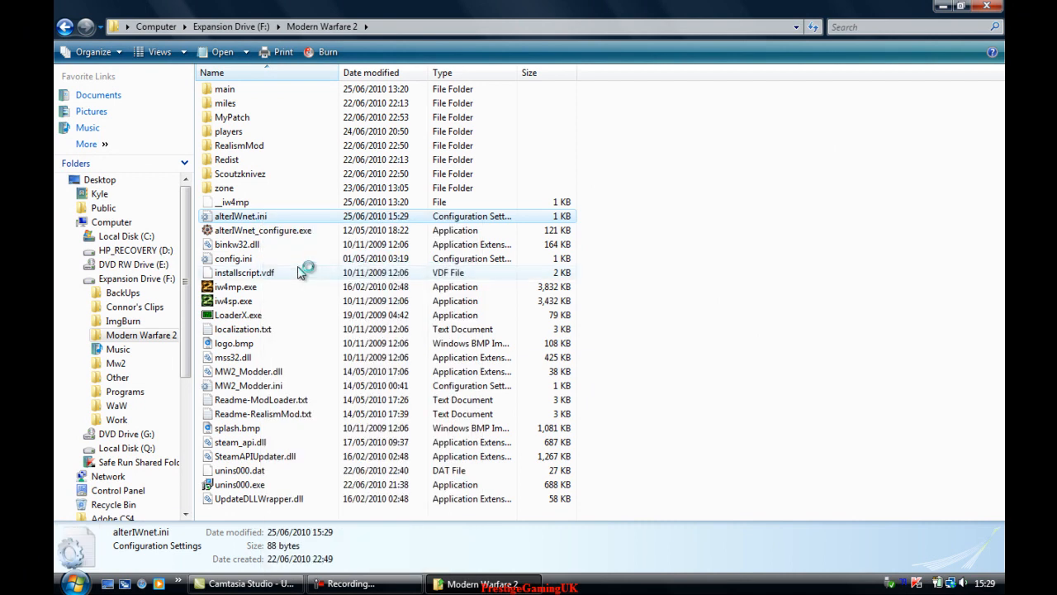
double_click(241, 216)
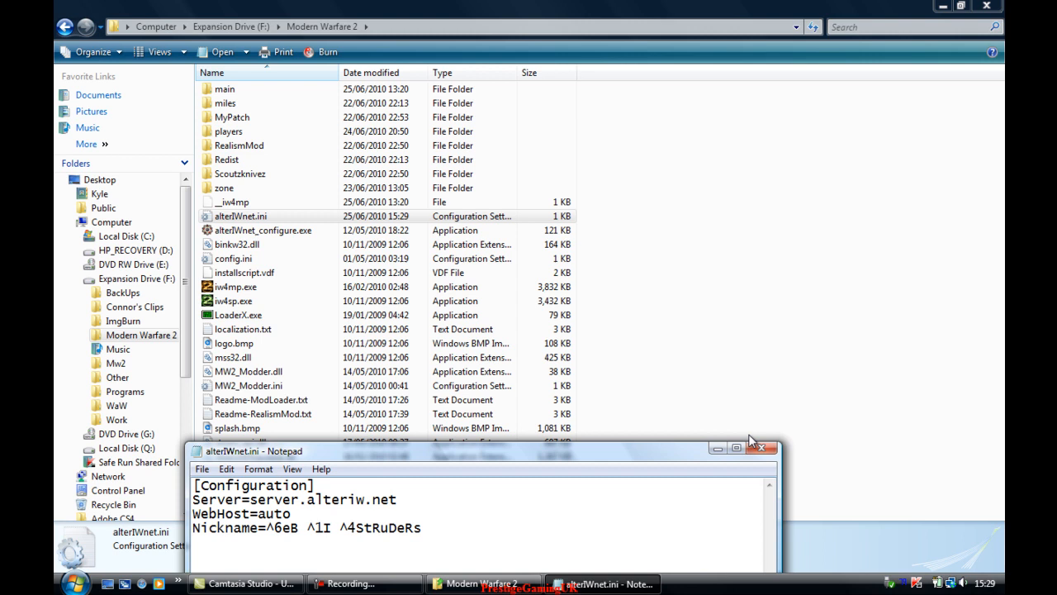
left_click(760, 447)
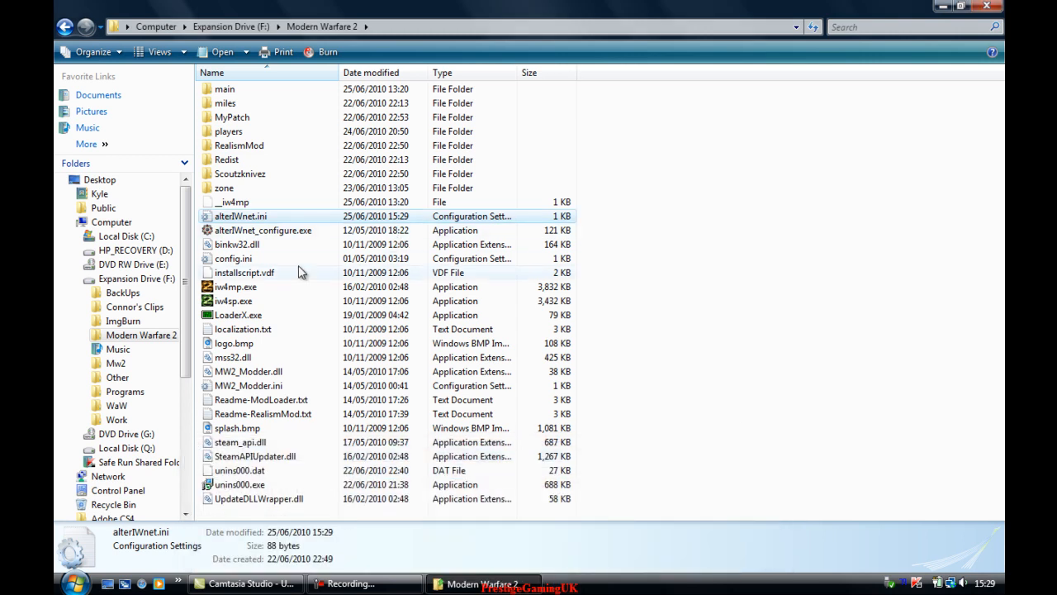
left_click(245, 272)
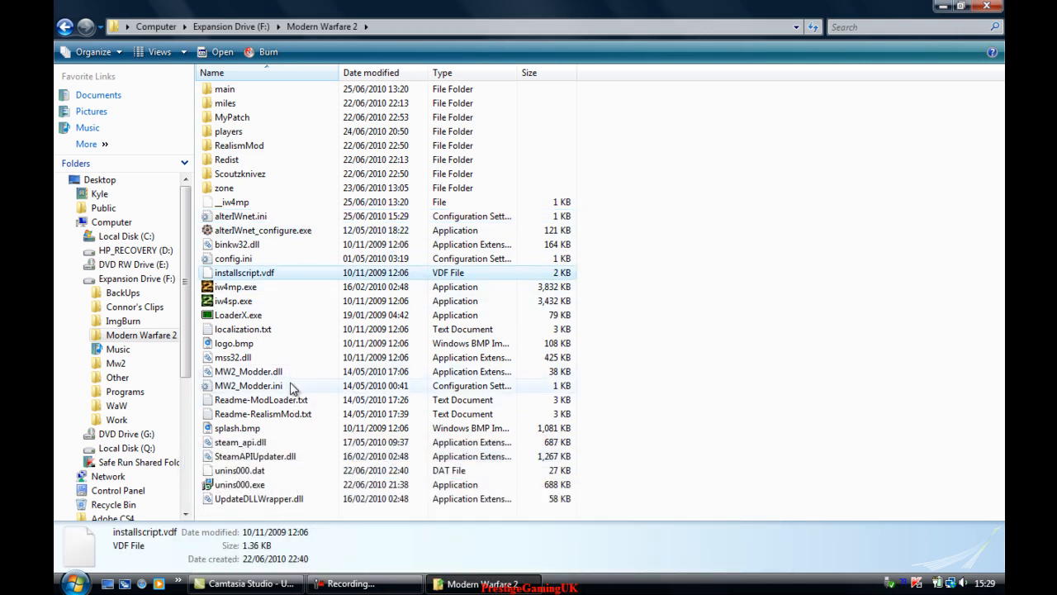
Step: Edit MW2_Modder.ini in Notepad so Mod0=MyPatch and Mod2=Scoutzknivez, then save
right_click(293, 389)
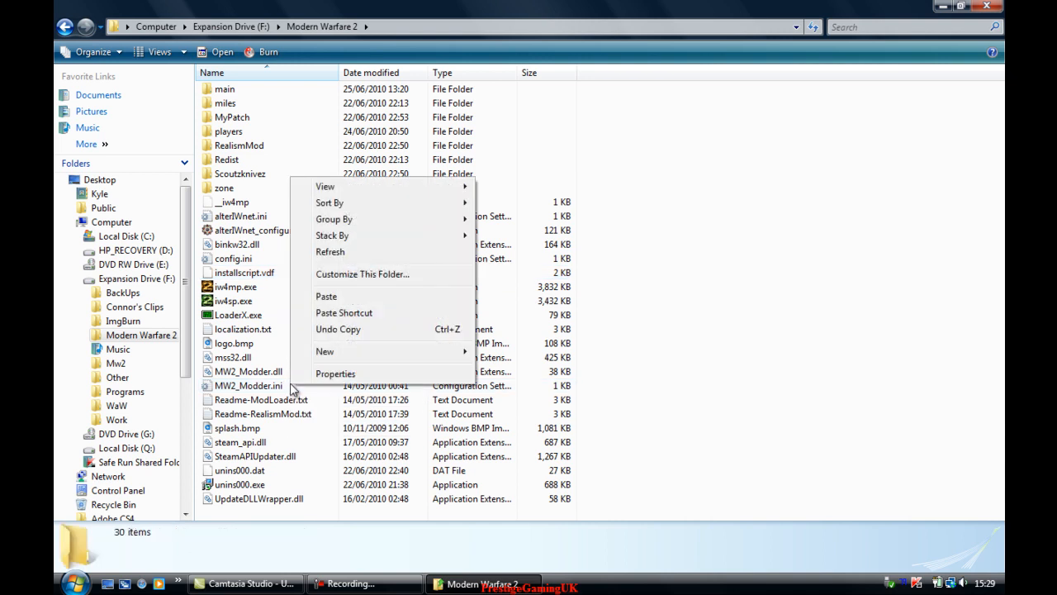
right_click(247, 386)
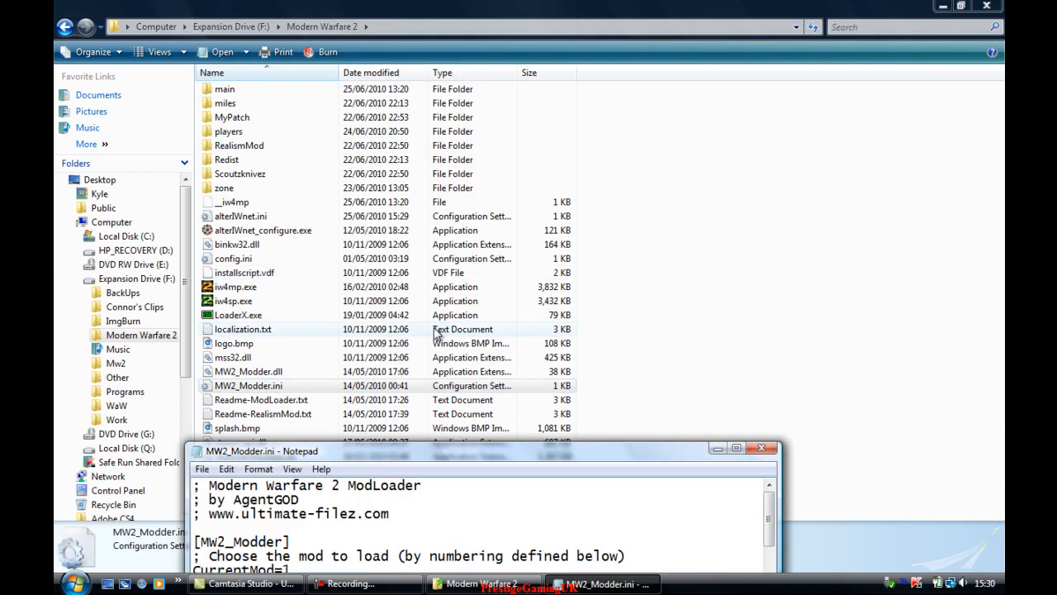
left_click(736, 448)
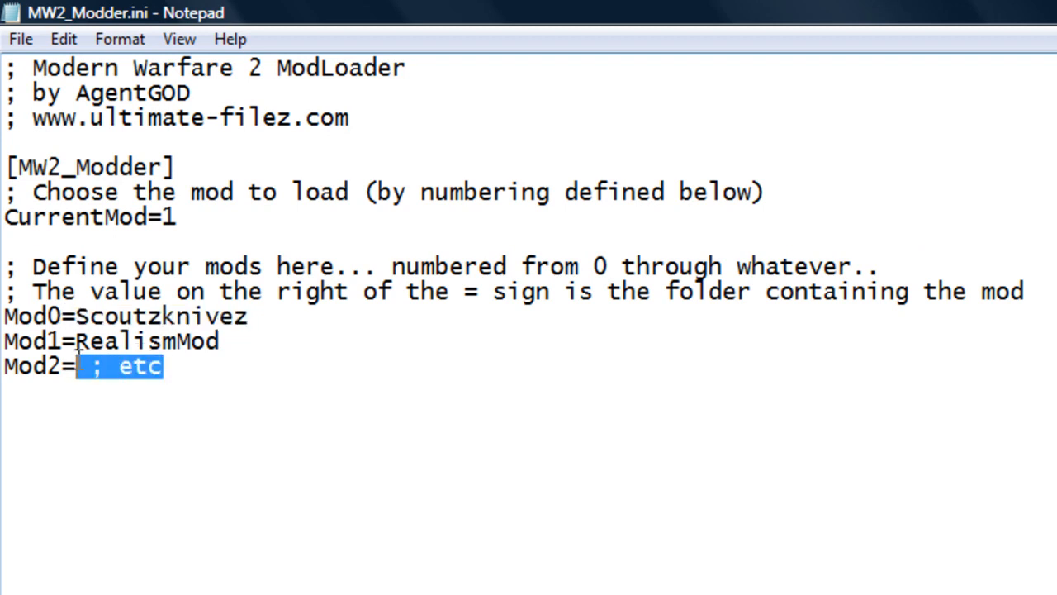
type("Scoutzknivez")
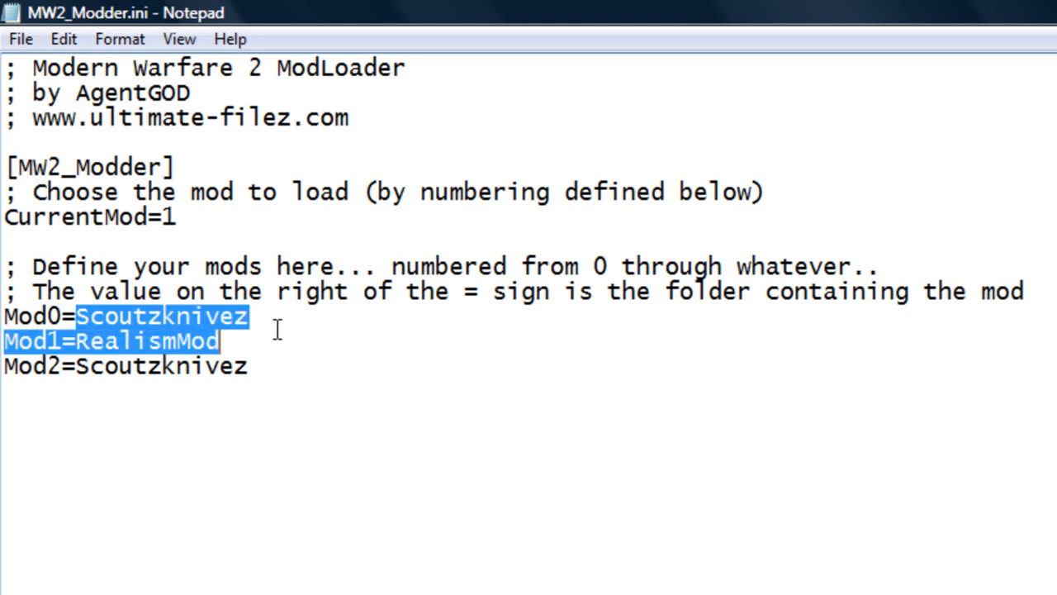
type("MyPa")
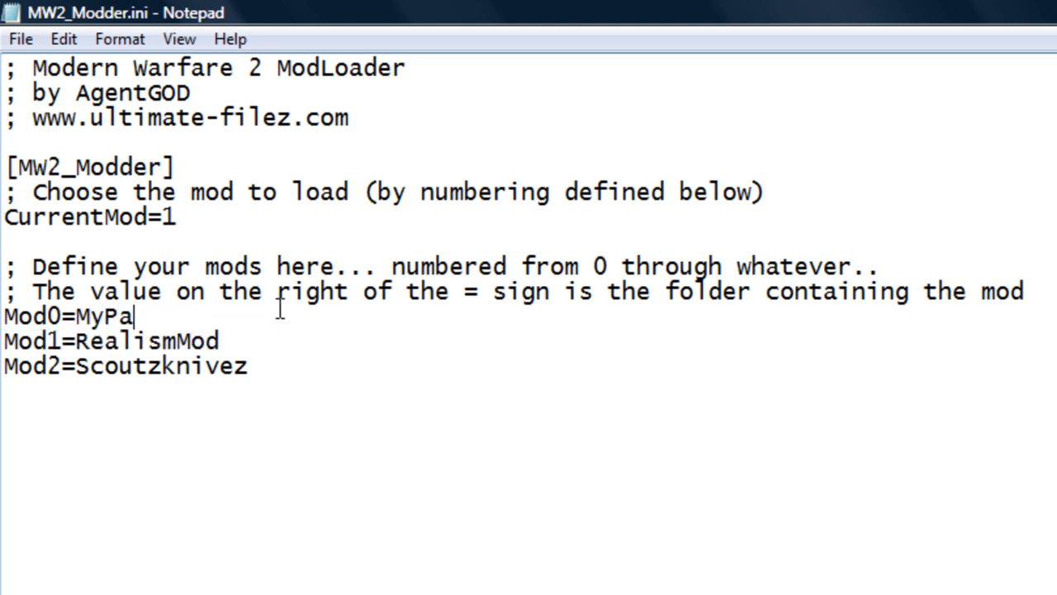
type("tch")
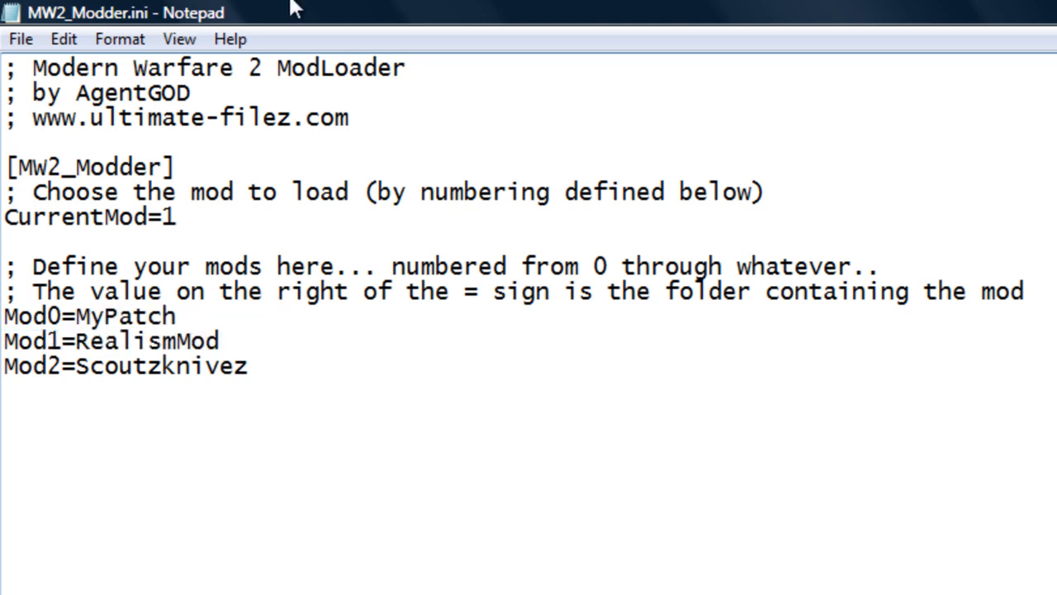
type("0")
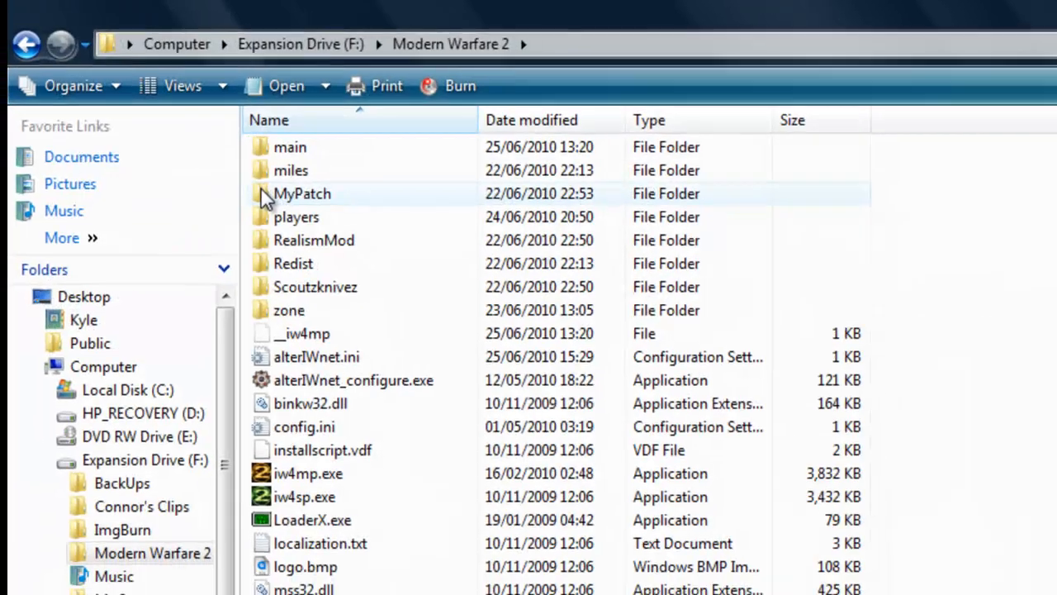
Step: Open players\config_mp.cfg in Notepad without making Notepad the default for cfg files
left_click(1014, 8)
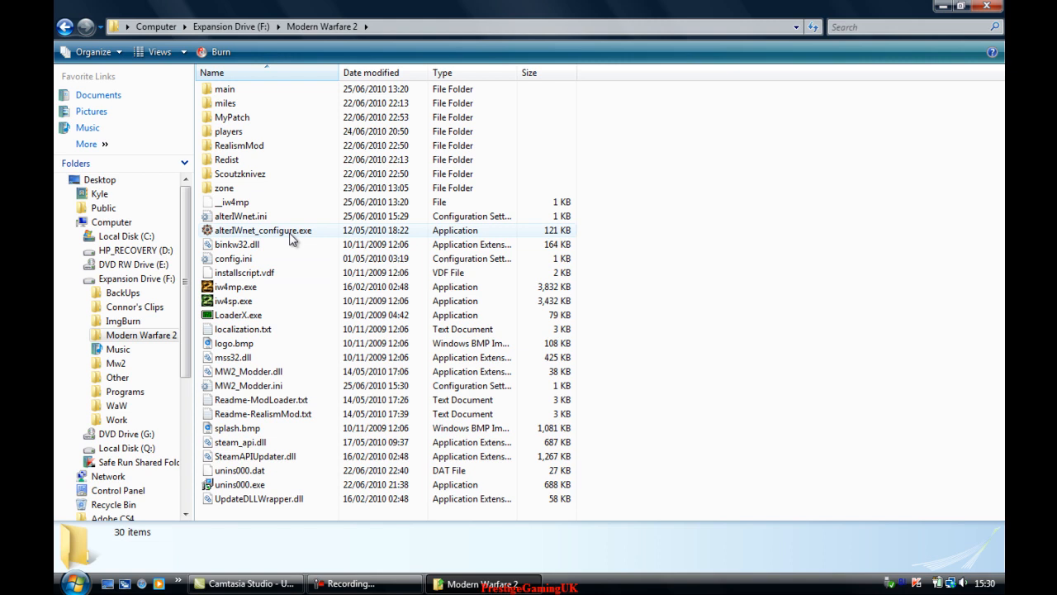
mouse_move(274, 263)
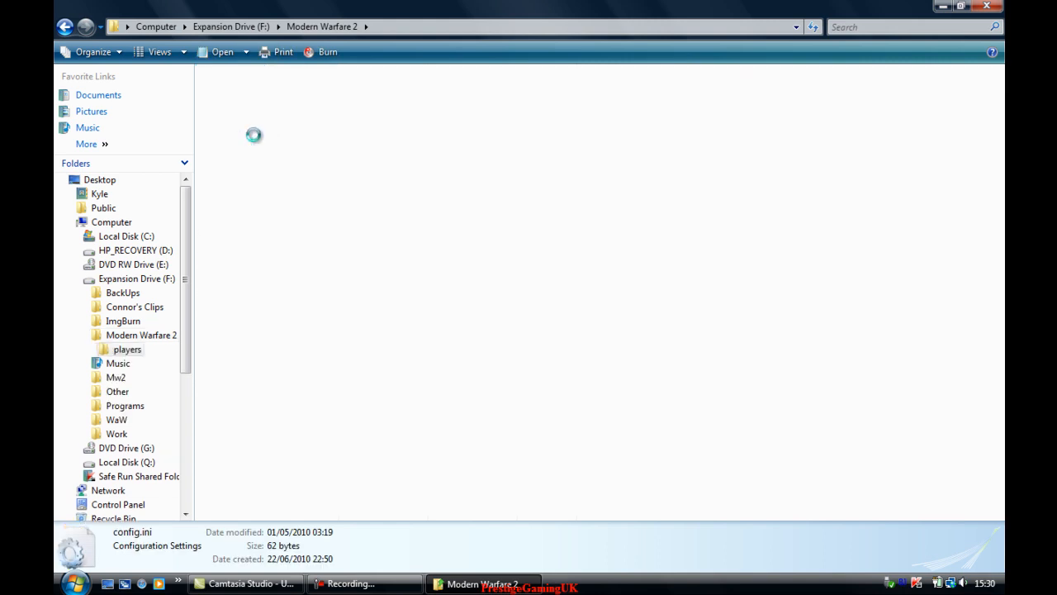
double_click(127, 348)
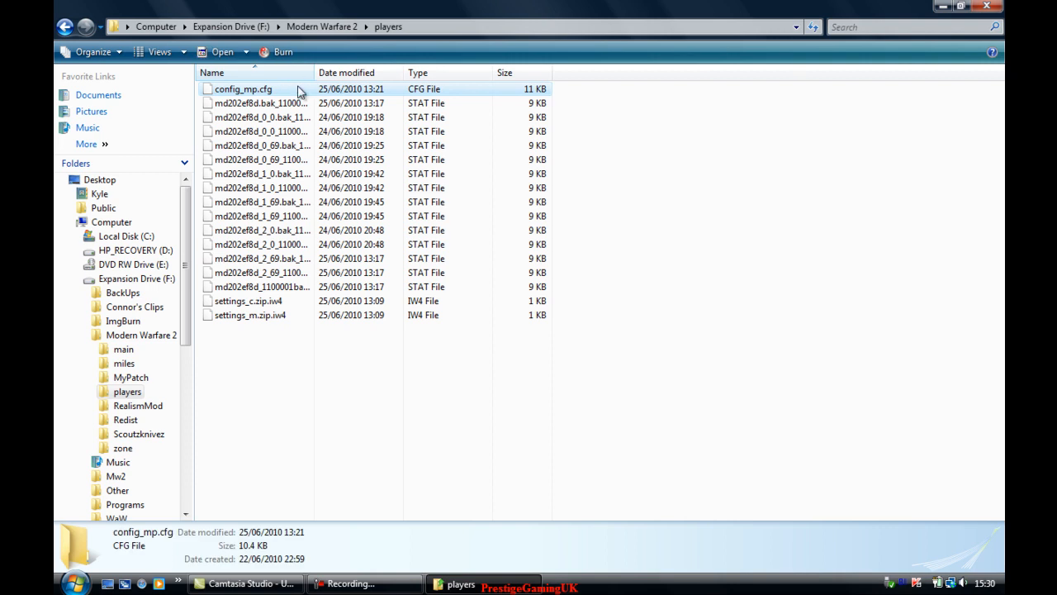
right_click(243, 89)
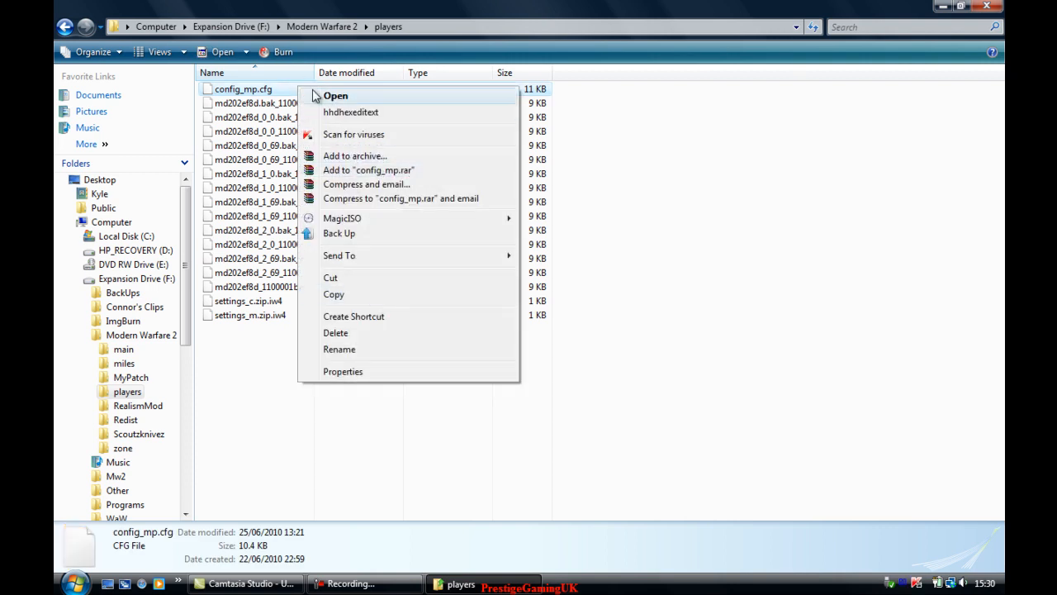
left_click(335, 95)
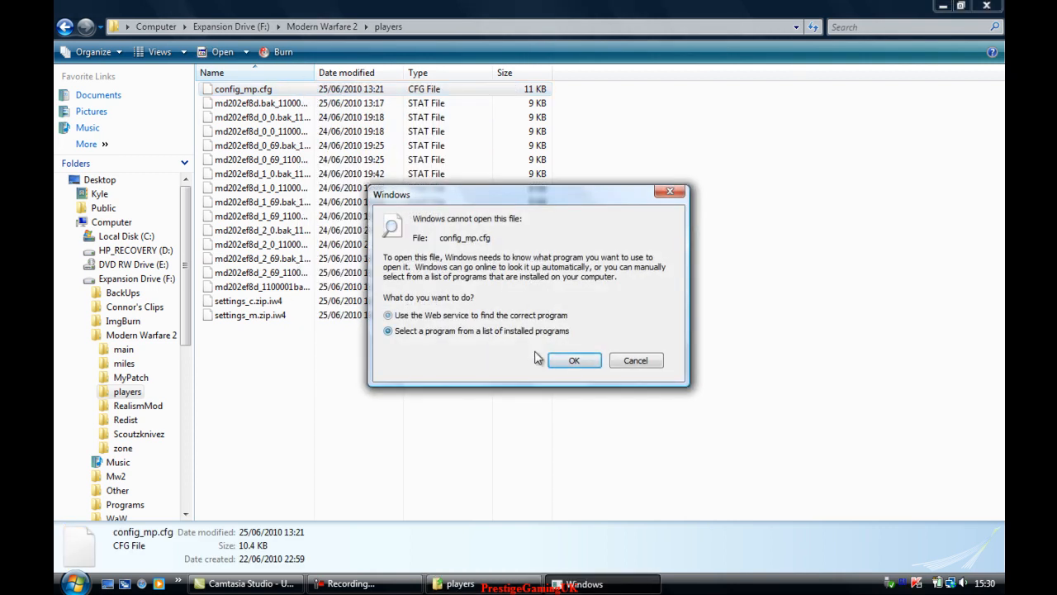
left_click(575, 360)
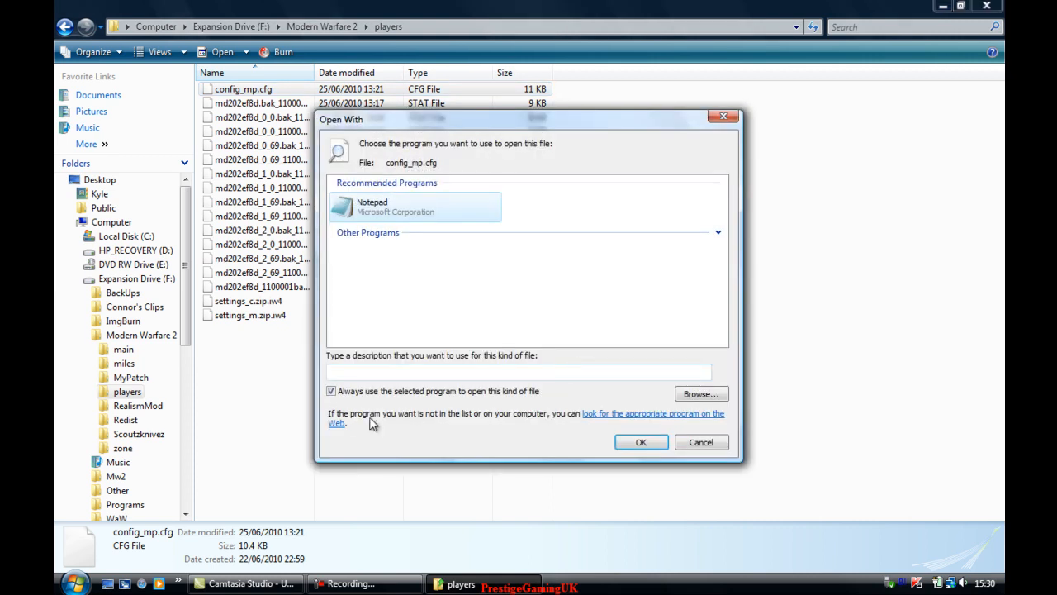
left_click(331, 391)
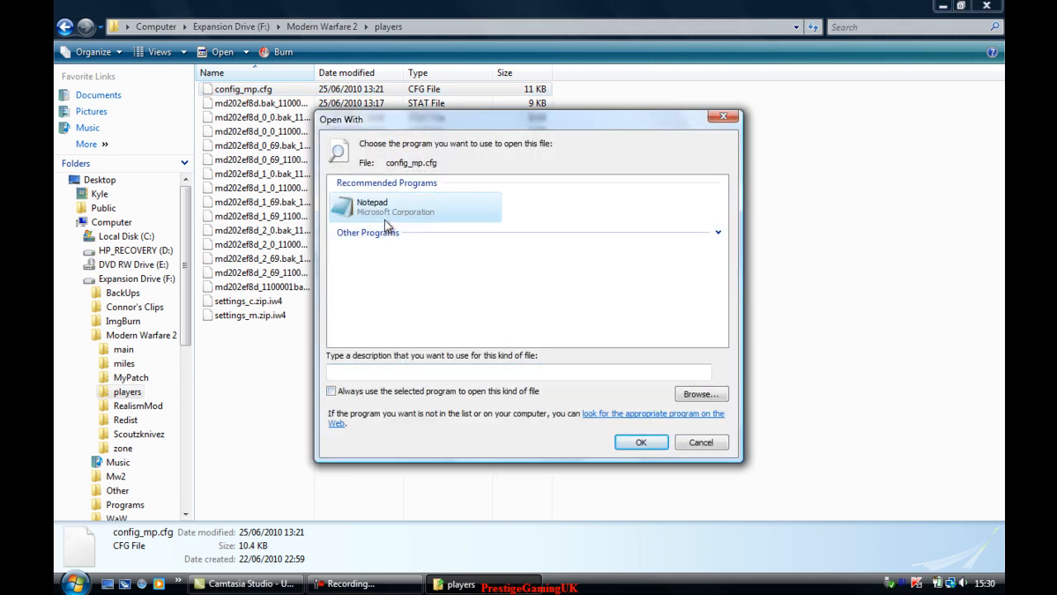
left_click(641, 442)
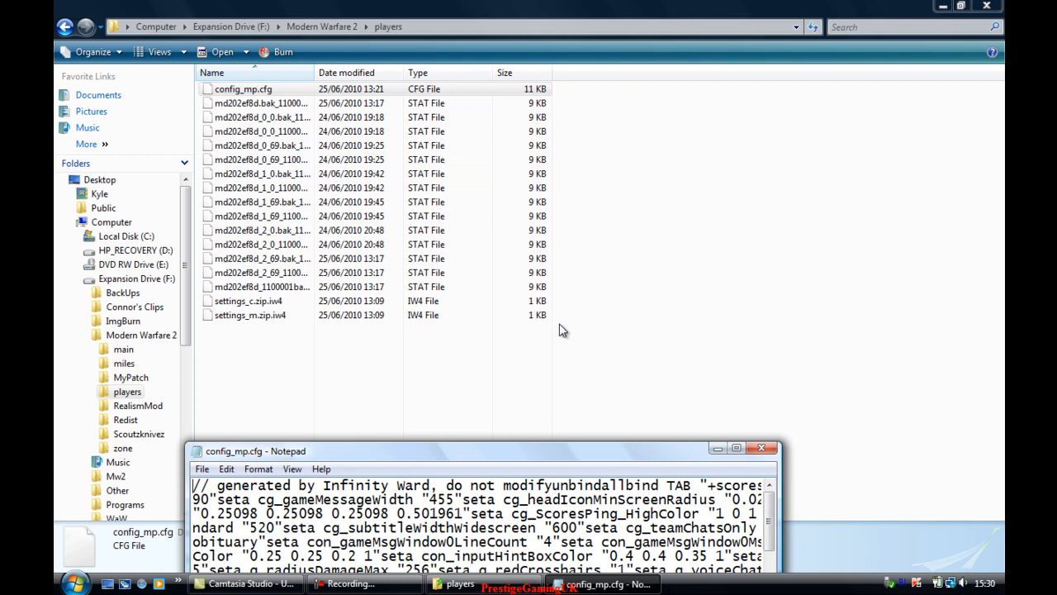
Step: Find the fullscreen setting in config_mp.cfg and change r_fullscreen from 1 to 0
left_click(736, 448)
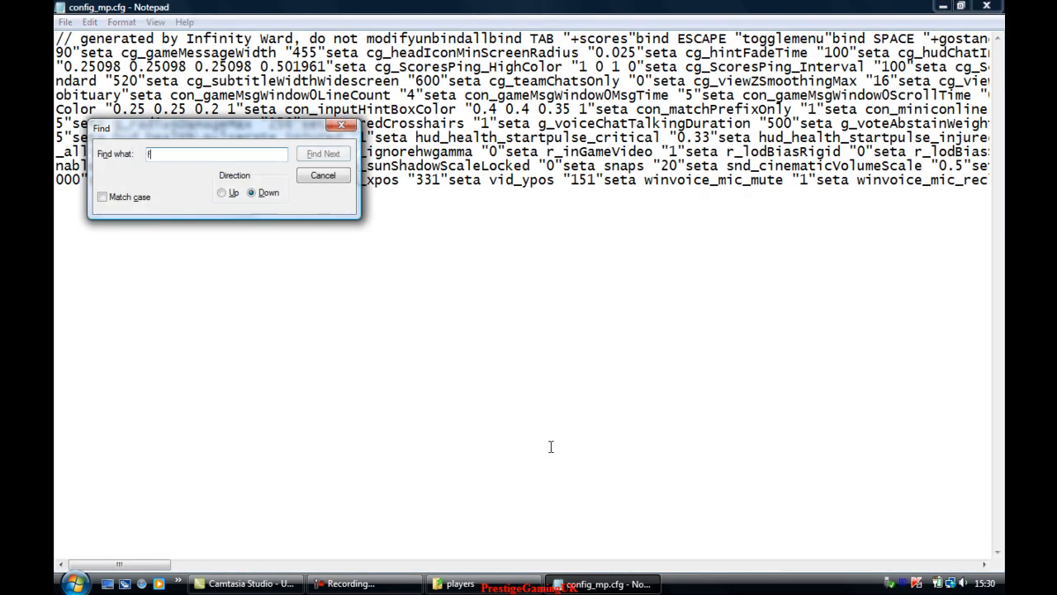
type("fullscreen")
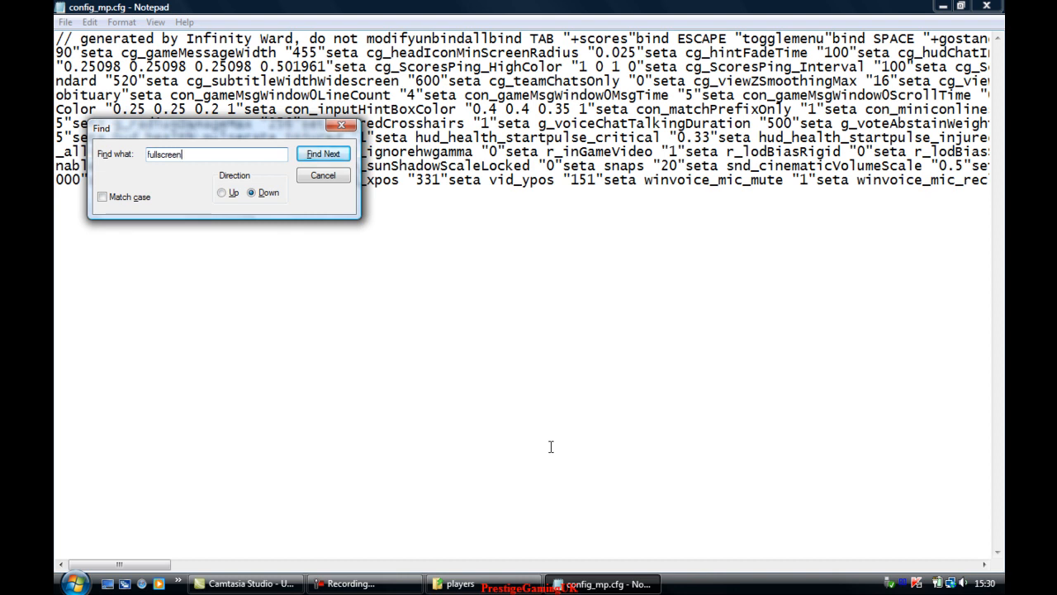
left_click(323, 153)
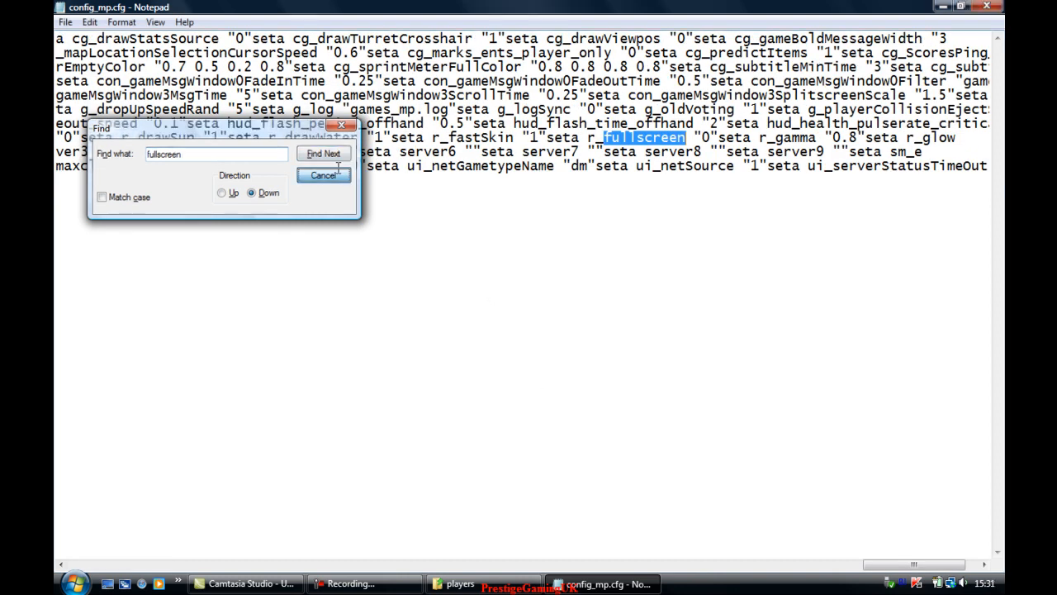
left_click(324, 174)
type("1")
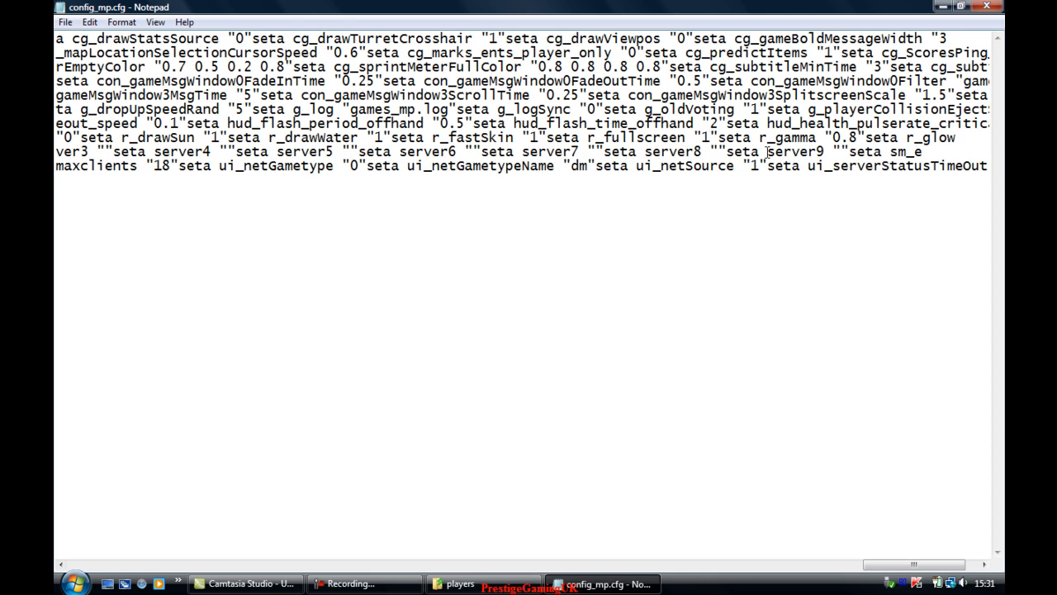
type("0")
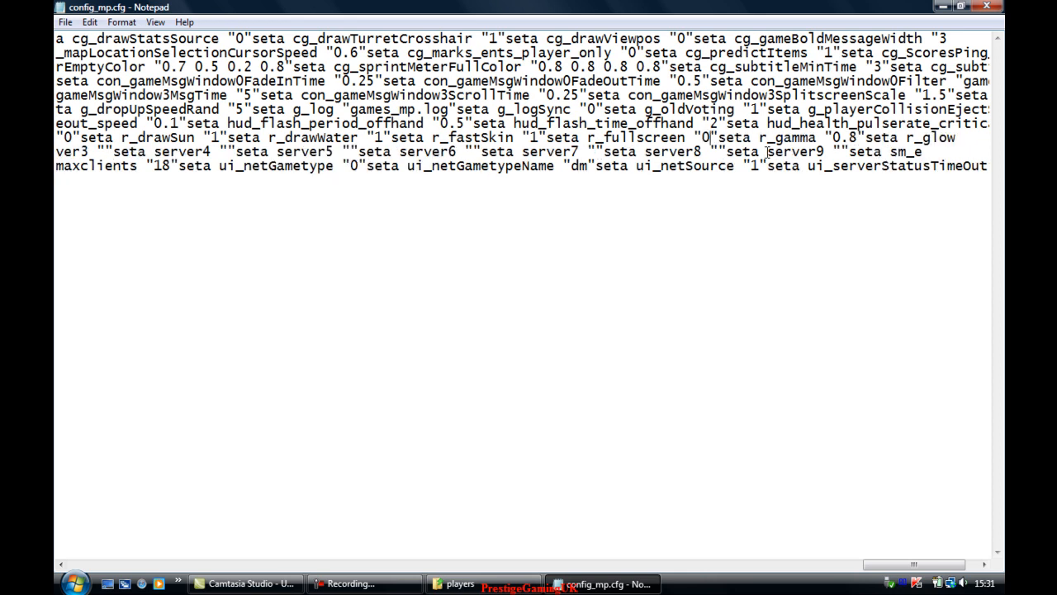
left_click(483, 583)
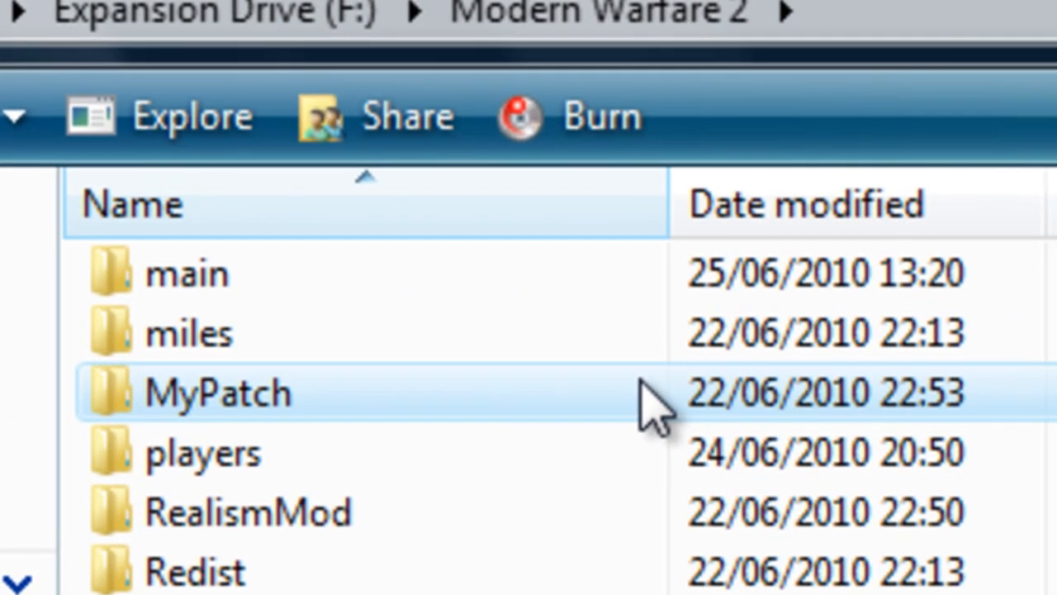
Step: Browse from MyPatch into maps\mp\gametypes, where _missions.gsc is stored
double_click(219, 392)
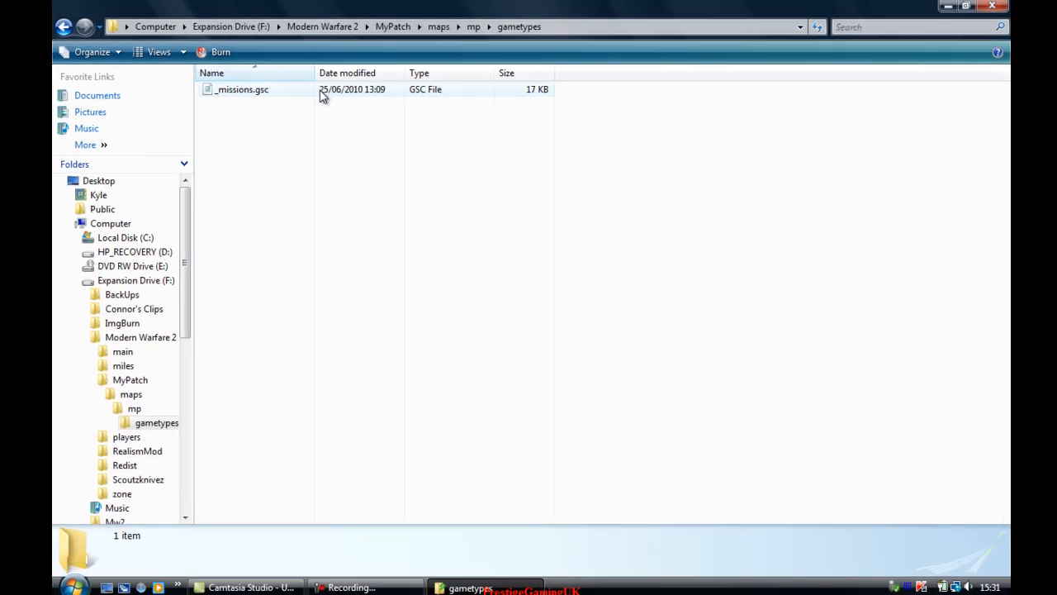
left_click(241, 90)
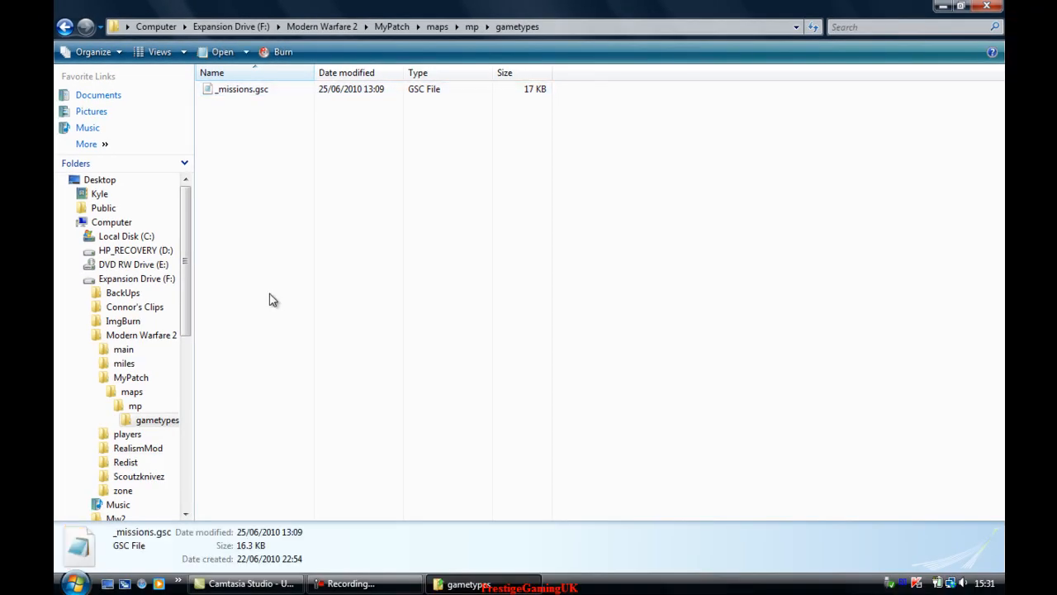
left_click(237, 138)
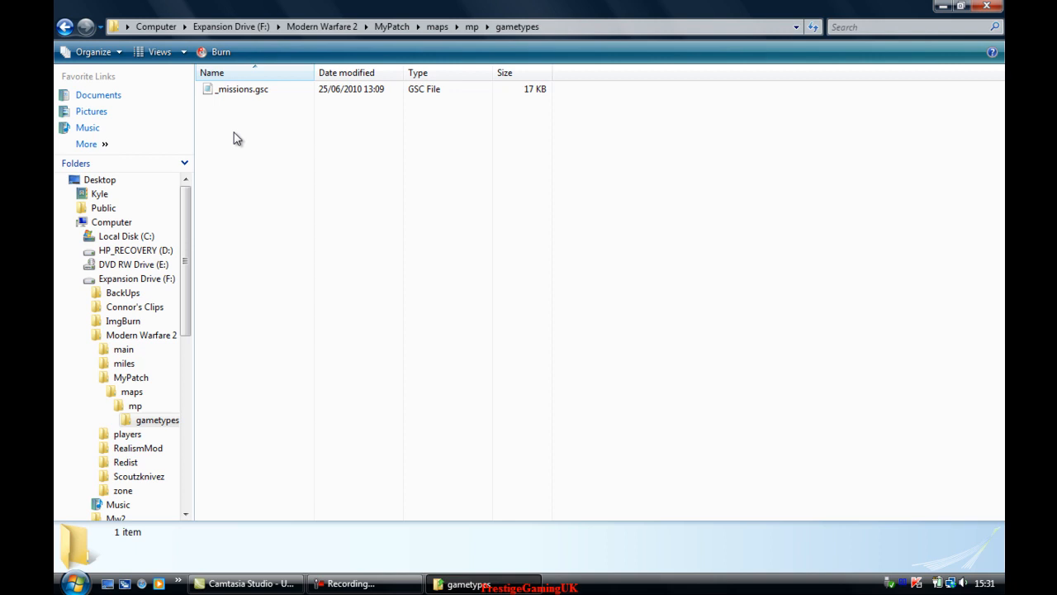
mouse_move(261, 91)
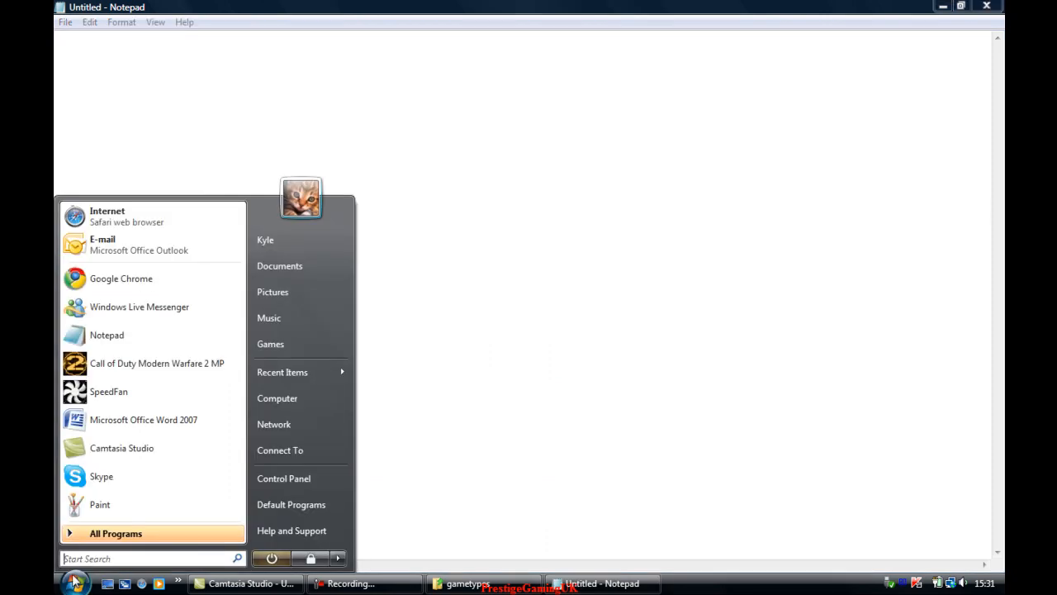
Step: Launch FF Viewer from a Start search for 'ffview' and open the patch_mp.ff fastfile
type("ffvi")
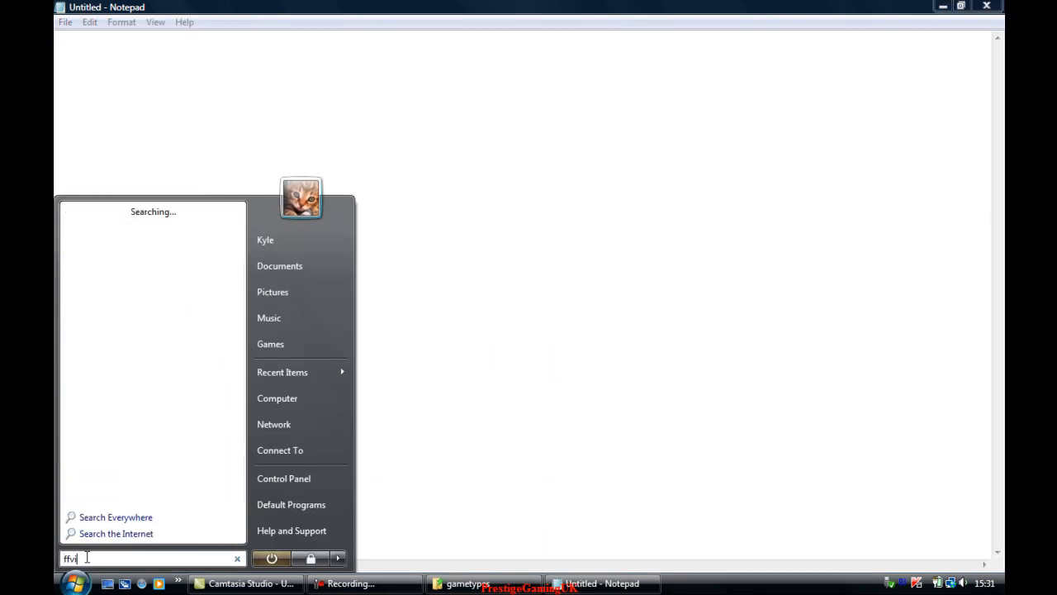
type("ew")
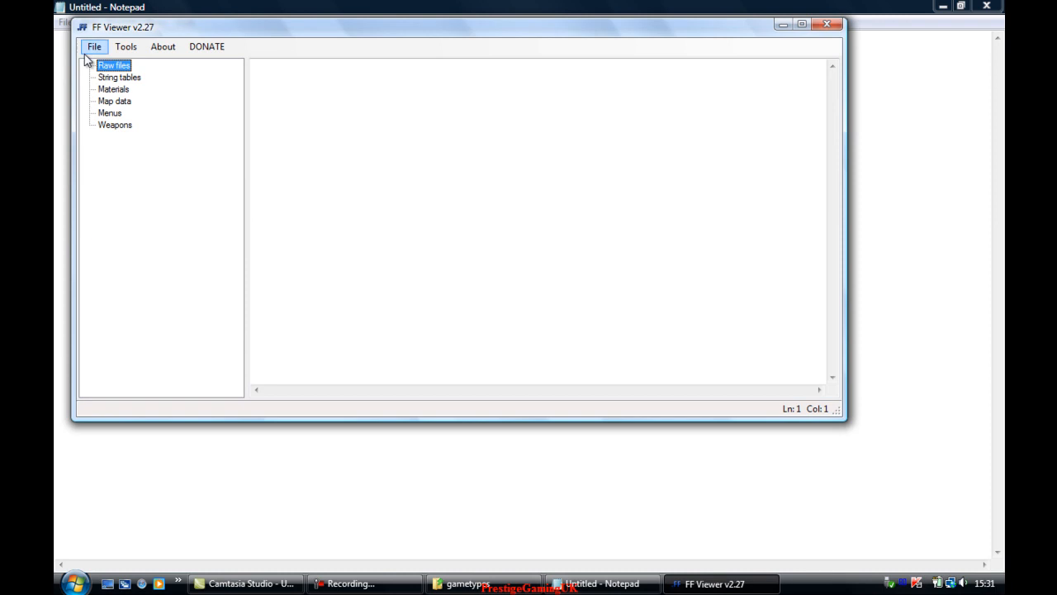
left_click(94, 47)
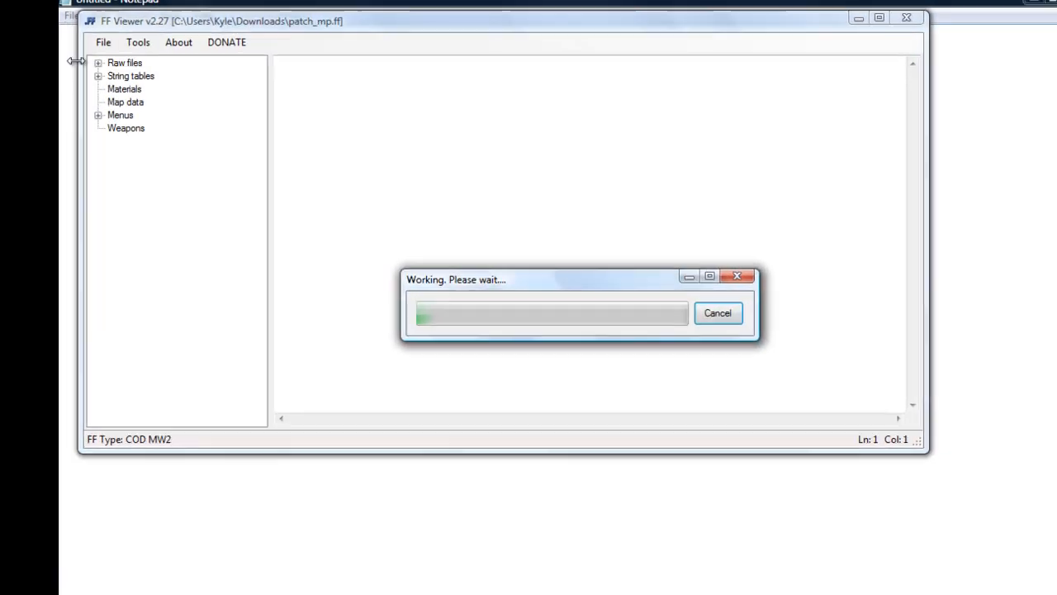
left_click(98, 62)
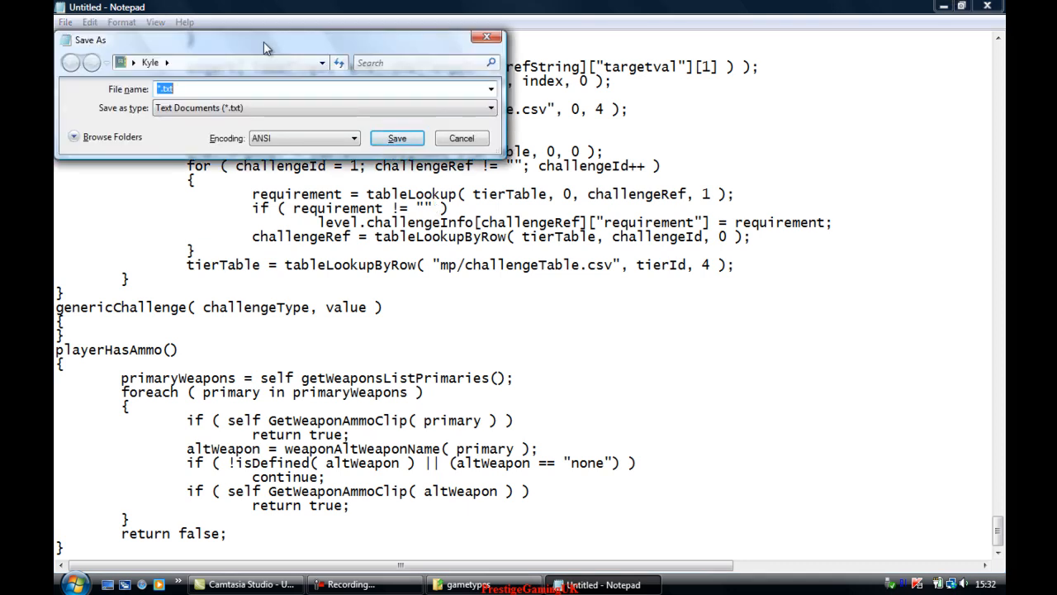
Step: Save the script as _missions.gsc, then close Notepad without saving the untitled copy
left_click(112, 137)
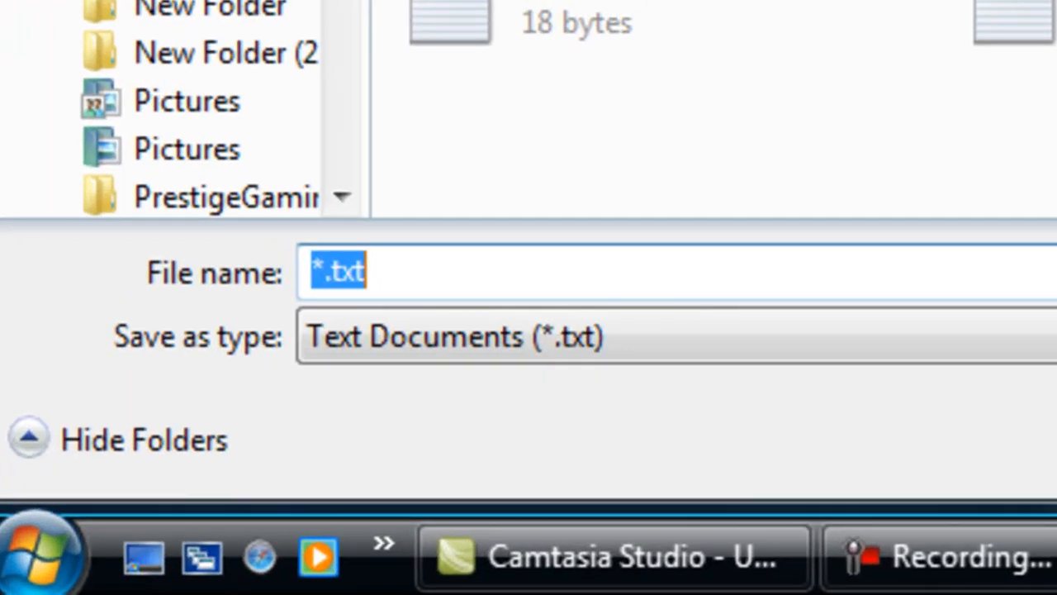
type("_missio")
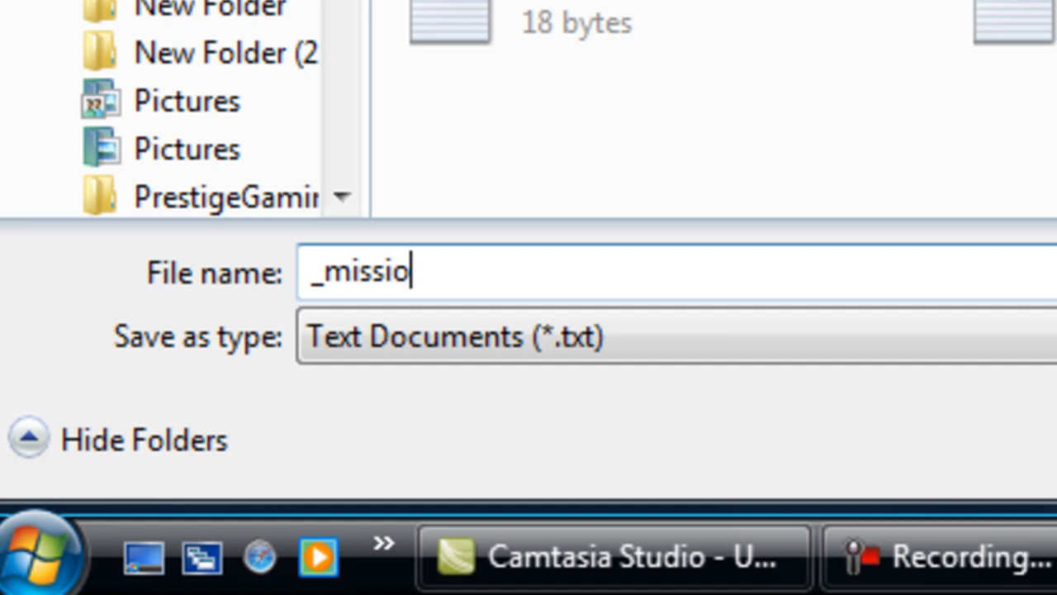
type("ns.g")
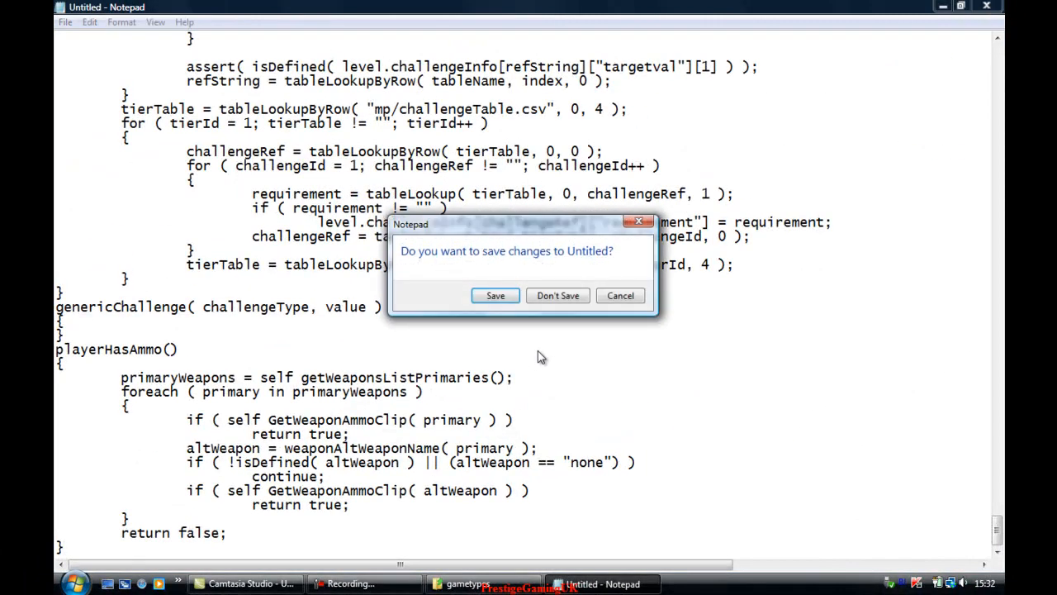
left_click(557, 295)
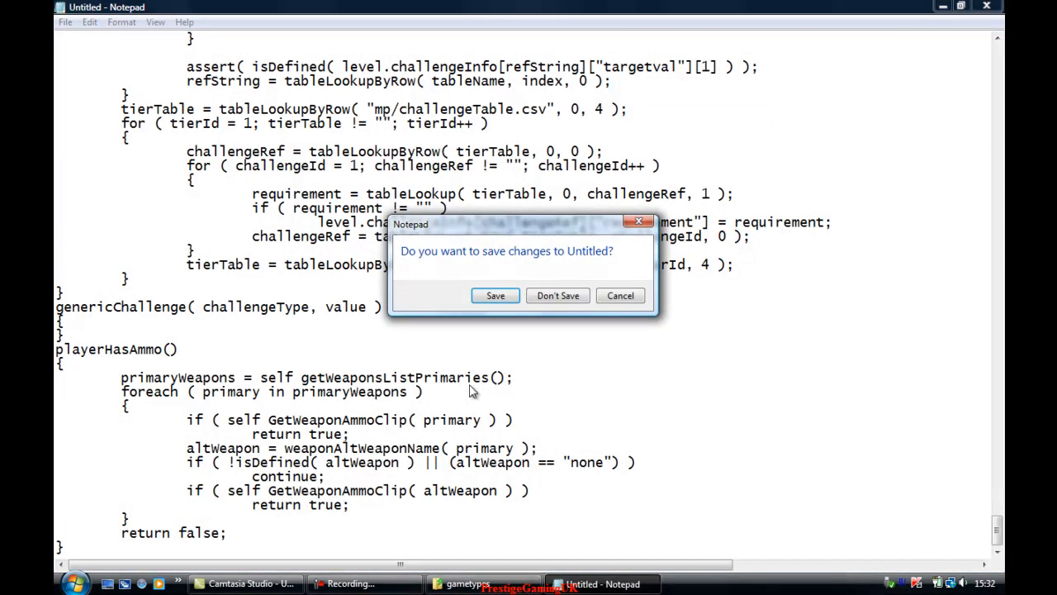
left_click(557, 295)
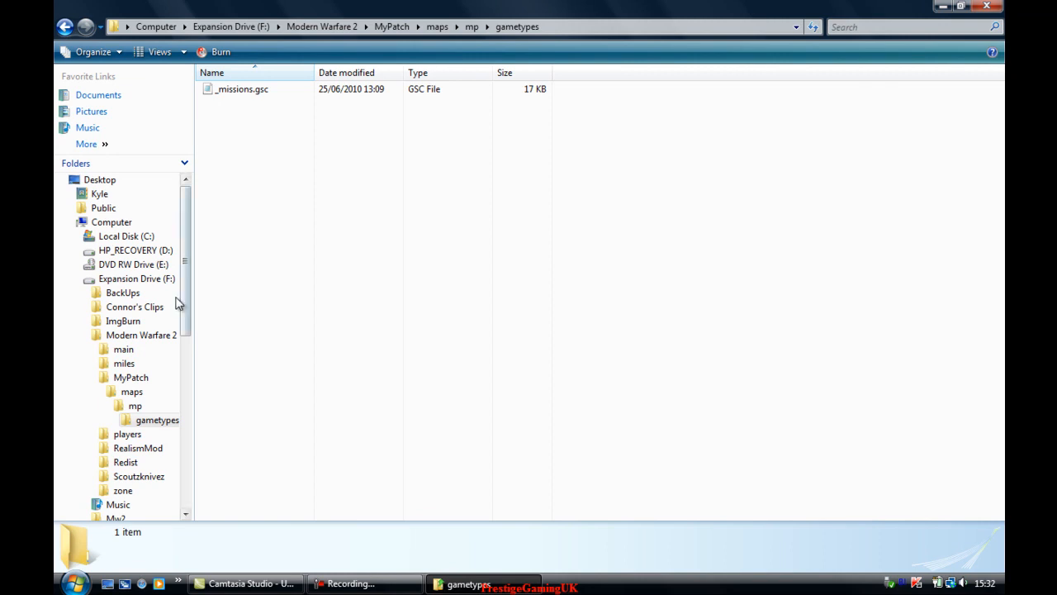
Step: Return to the Modern Warfare 2 folder and run iw4mp.exe
left_click(321, 27)
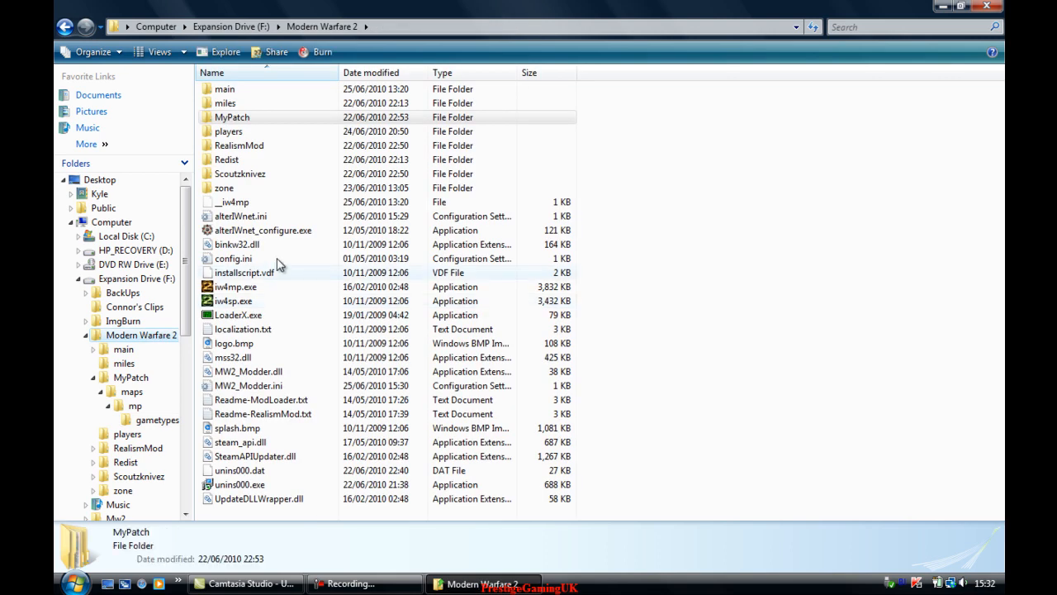
left_click(236, 287)
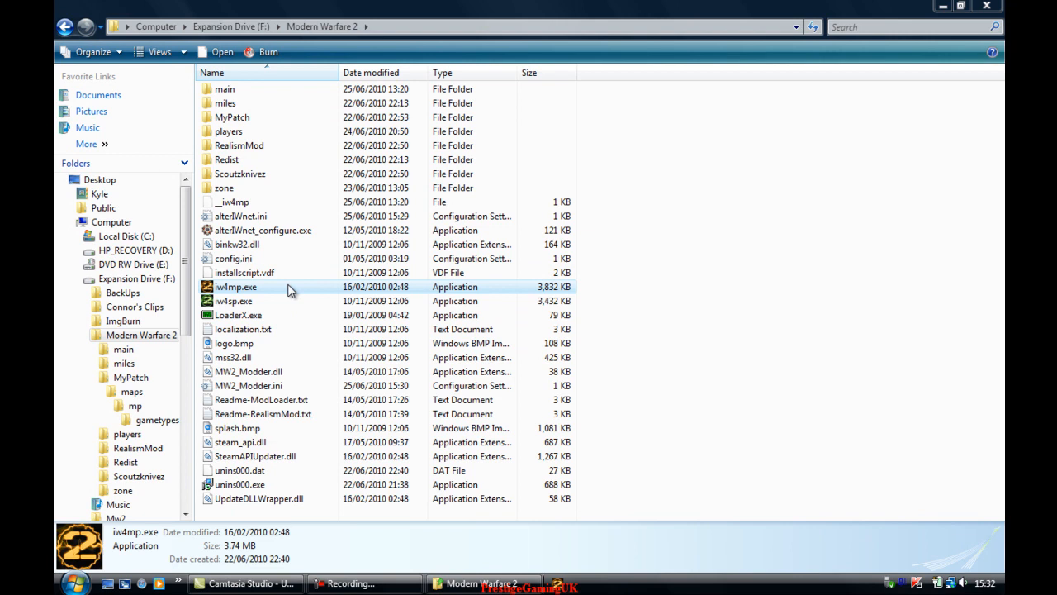
mouse_move(533, 292)
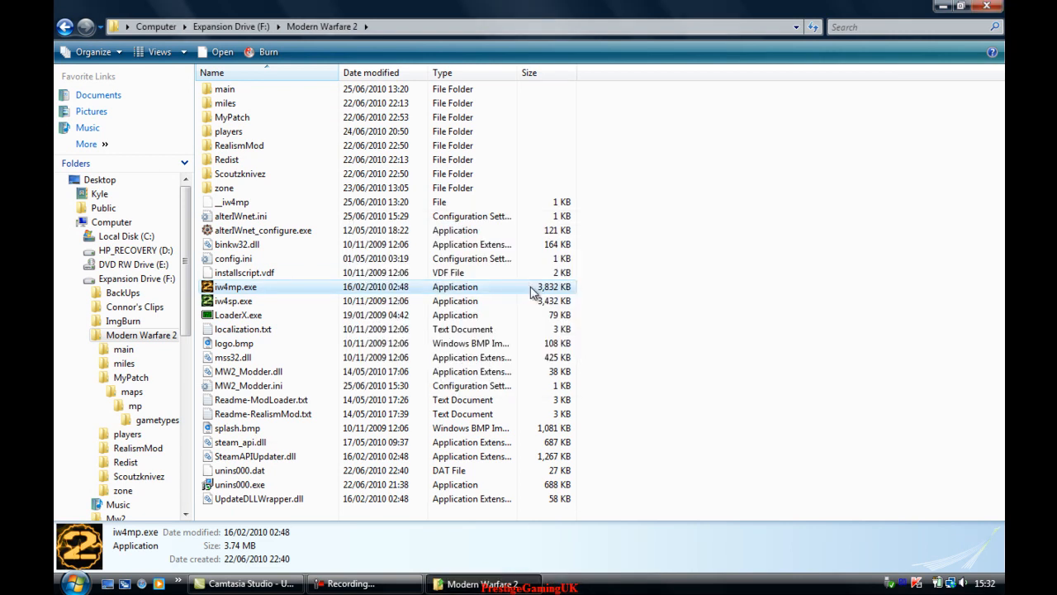
double_click(235, 286)
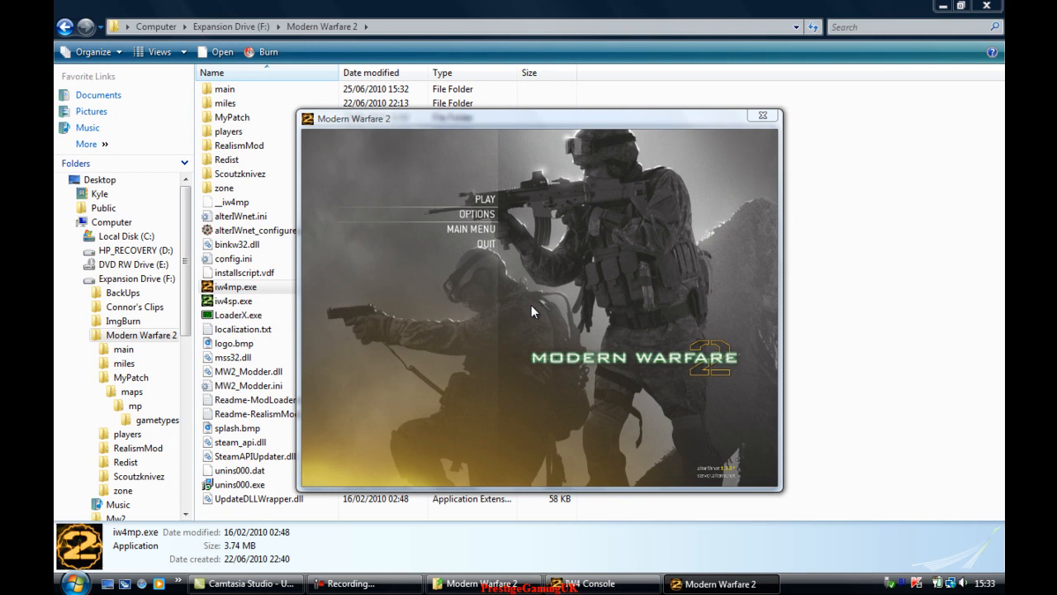
Step: Launch LoaderX.exe from the game install folder
left_click(762, 115)
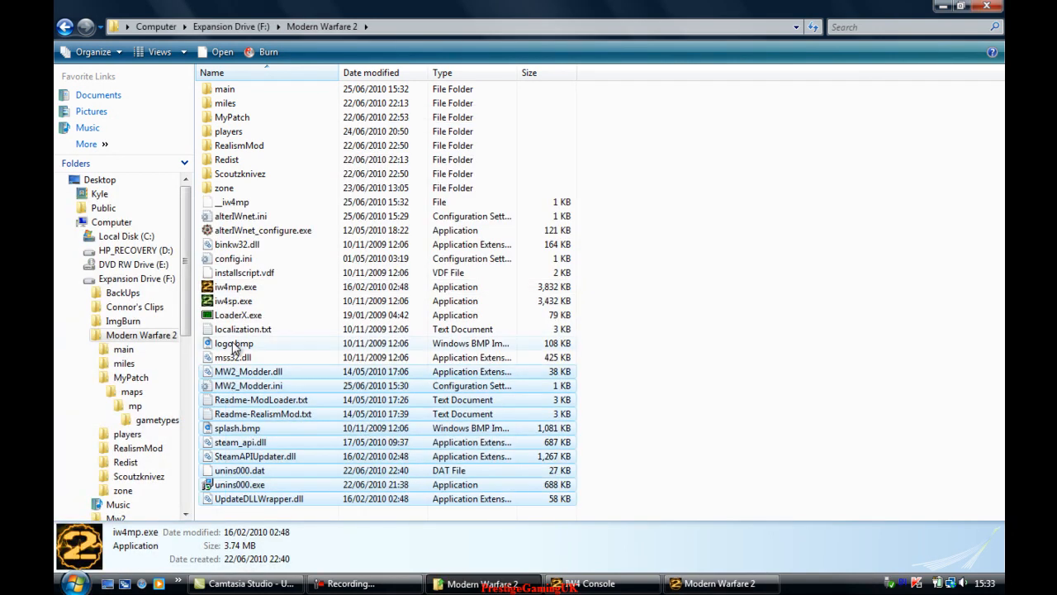
left_click(238, 314)
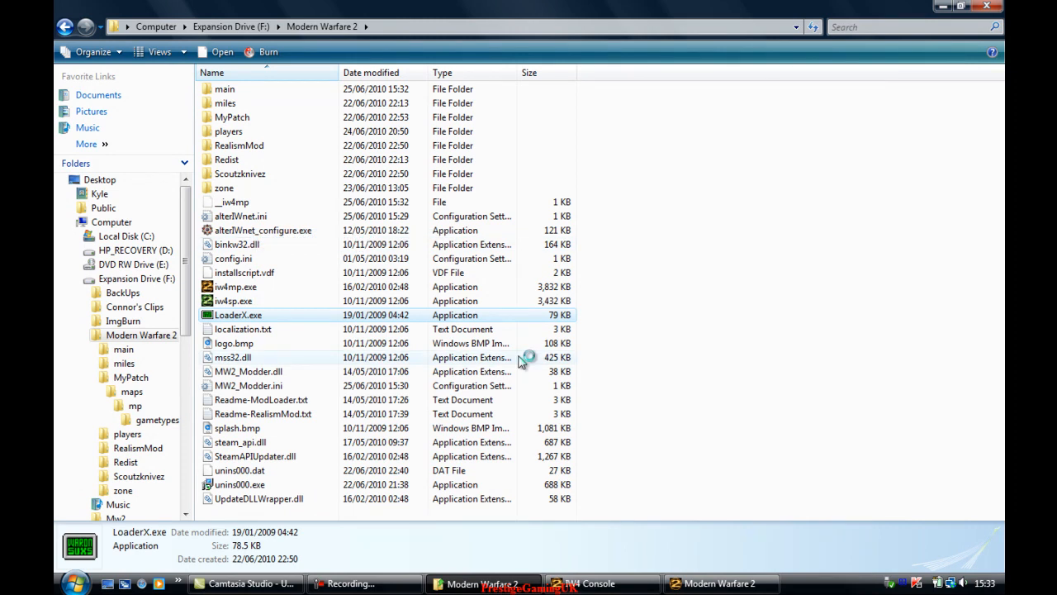
double_click(238, 315)
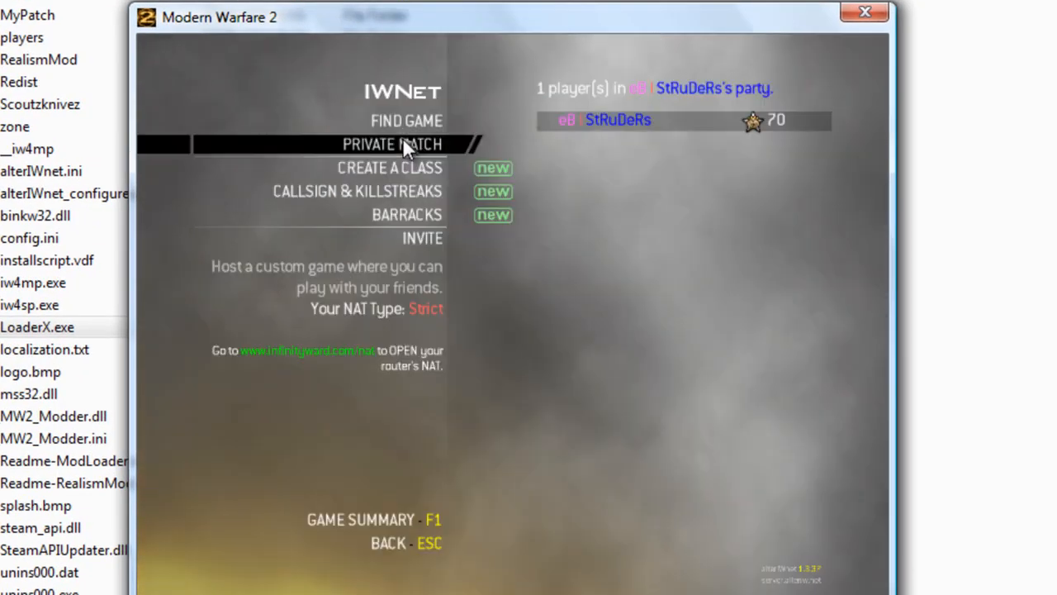
left_click(391, 144)
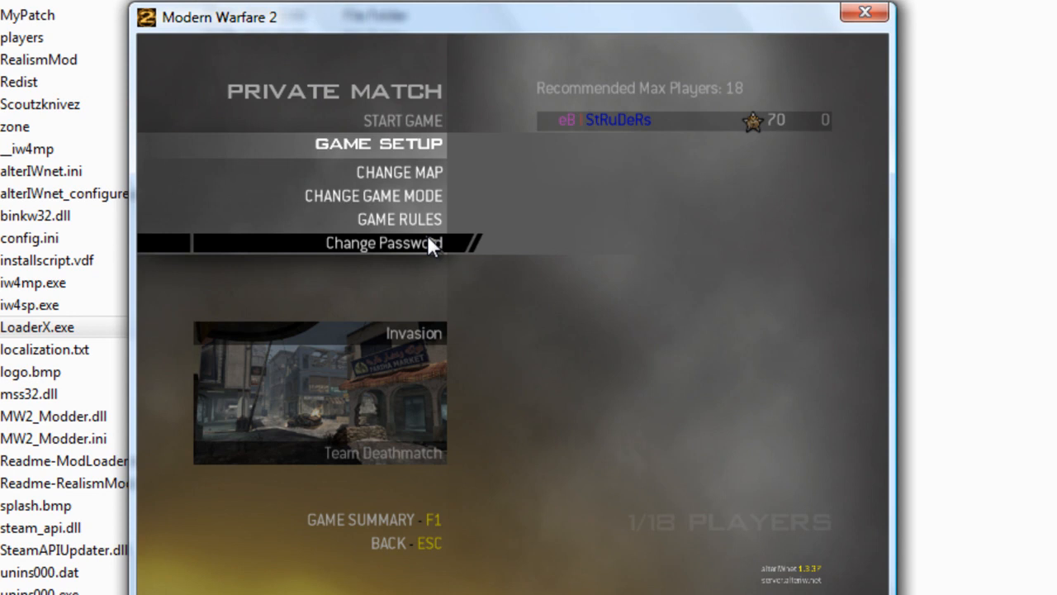
left_click(384, 242)
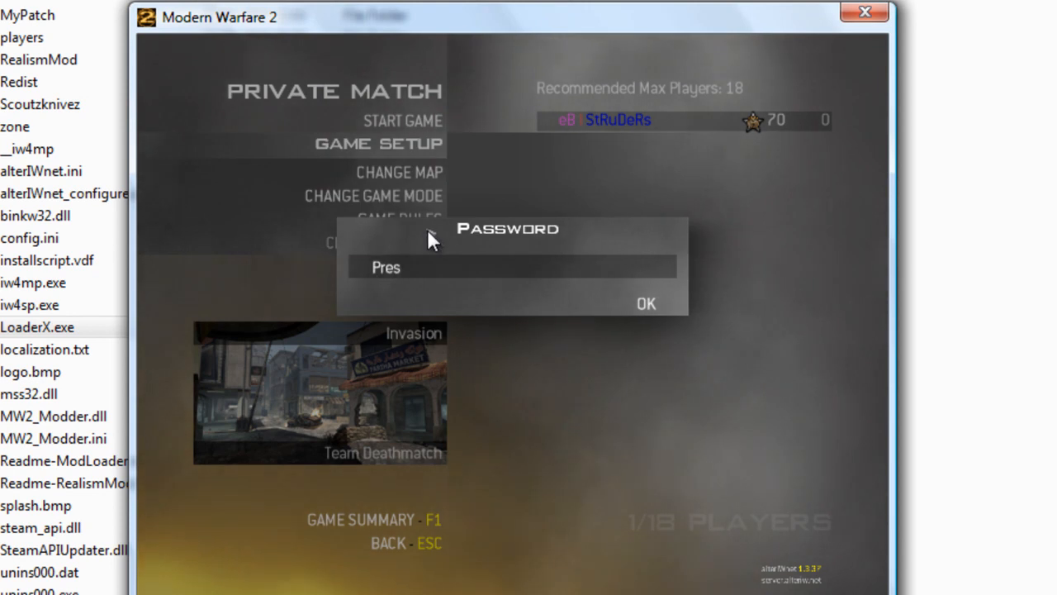
type("tigeGamn")
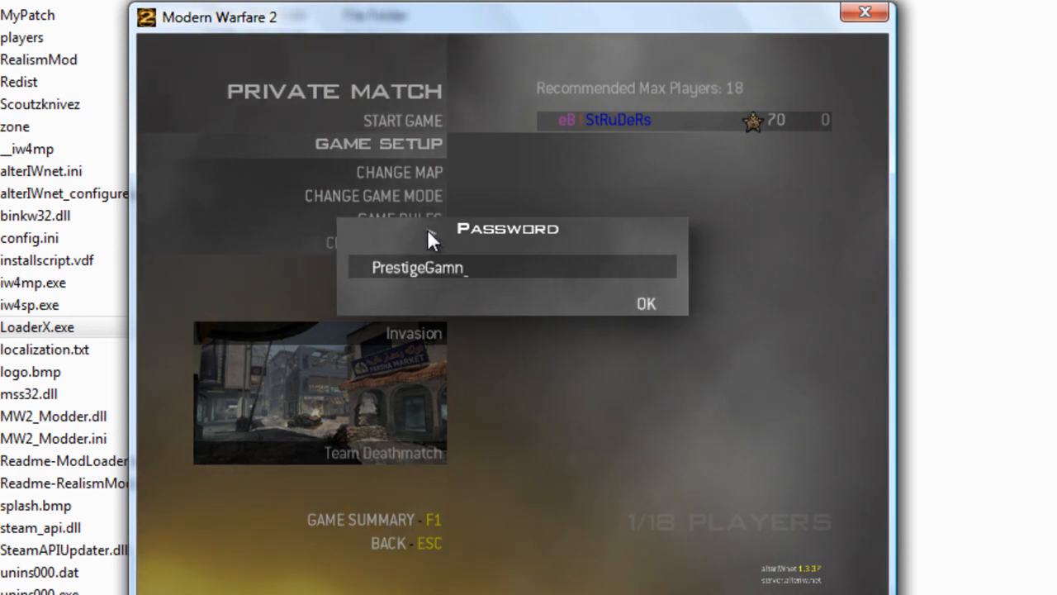
type("ing")
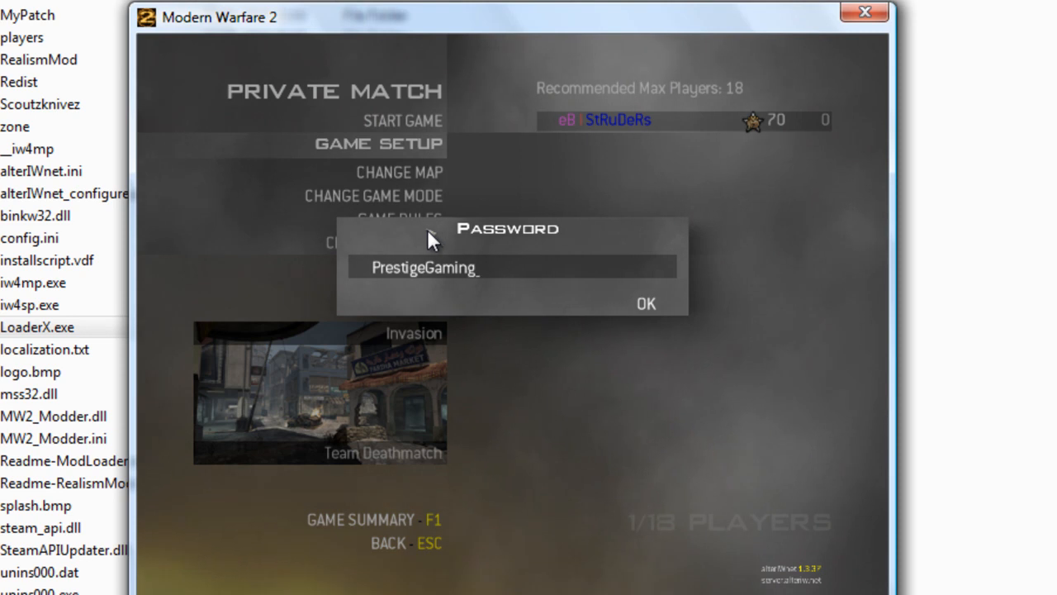
left_click(646, 303)
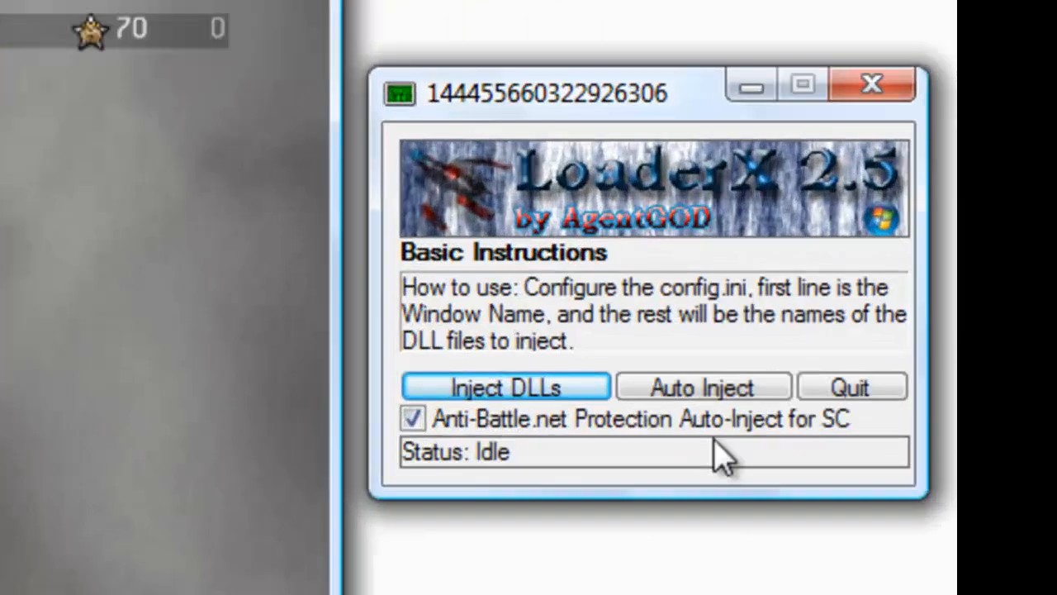
Step: Inject the patch DLL with LoaderX and auto-assign a team in the Invasion match
left_click(505, 386)
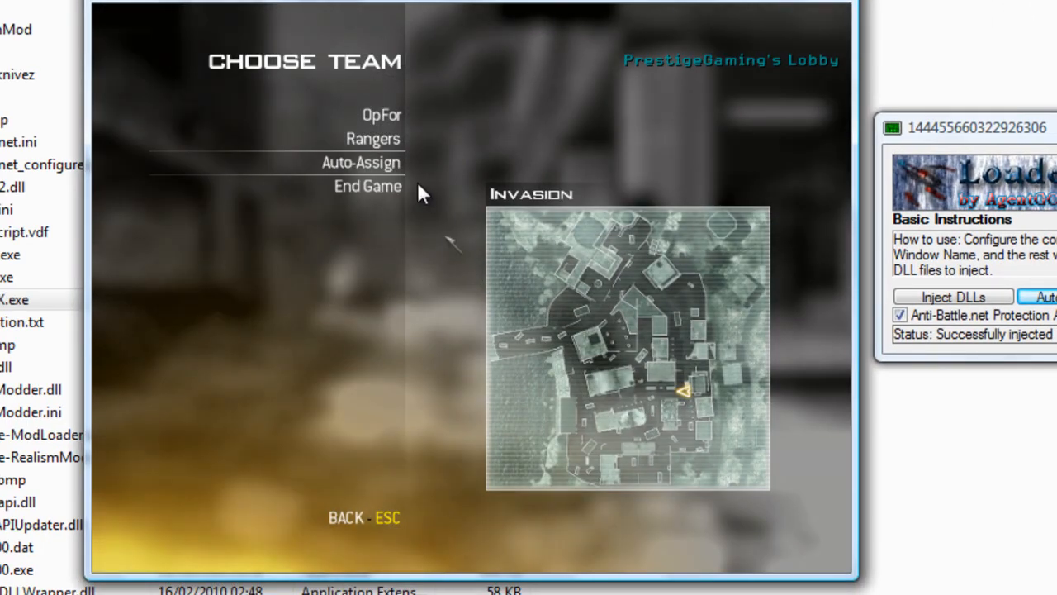
mouse_move(405, 174)
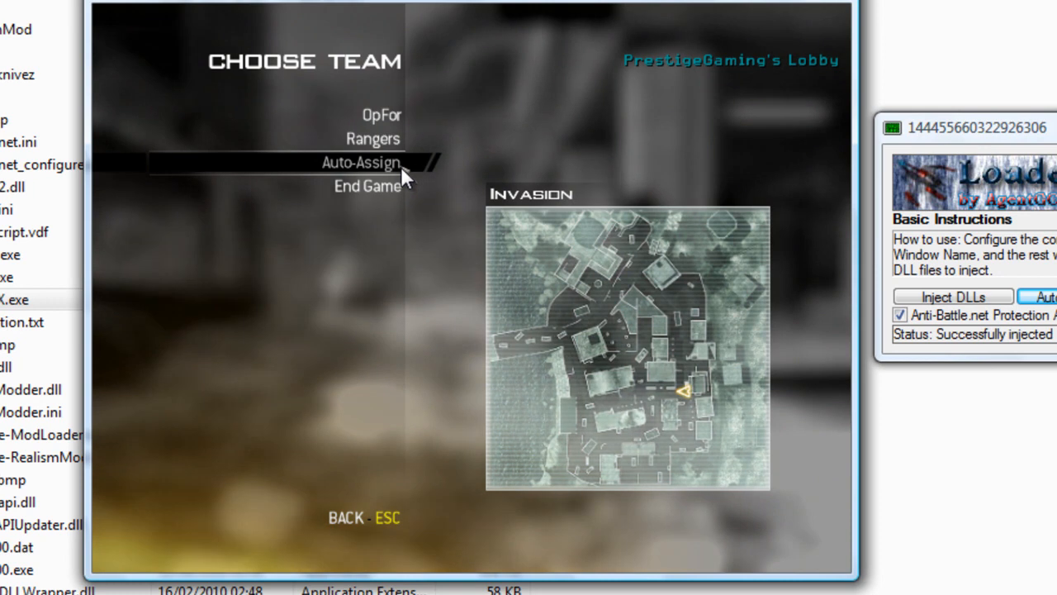
left_click(361, 162)
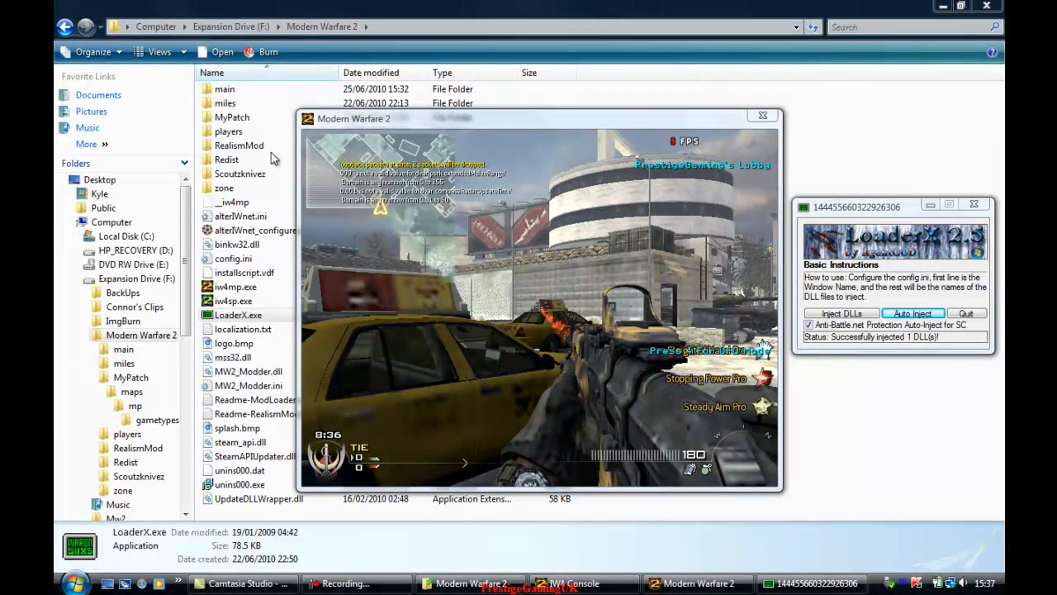
Step: Browse into MyPatch > maps > mp > gametypes and open _missions.gsc
double_click(231, 116)
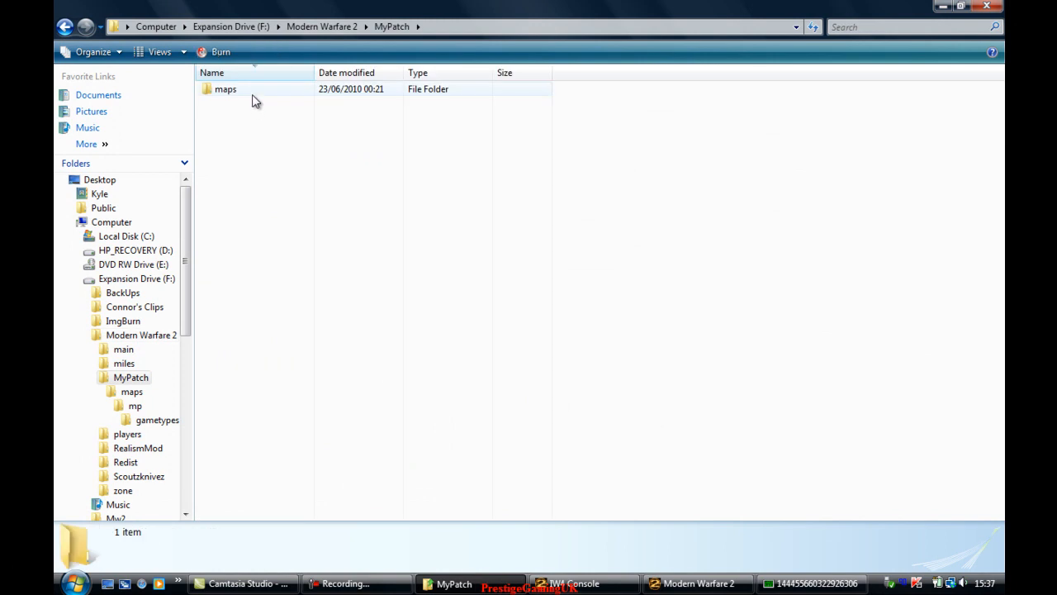
double_click(226, 88)
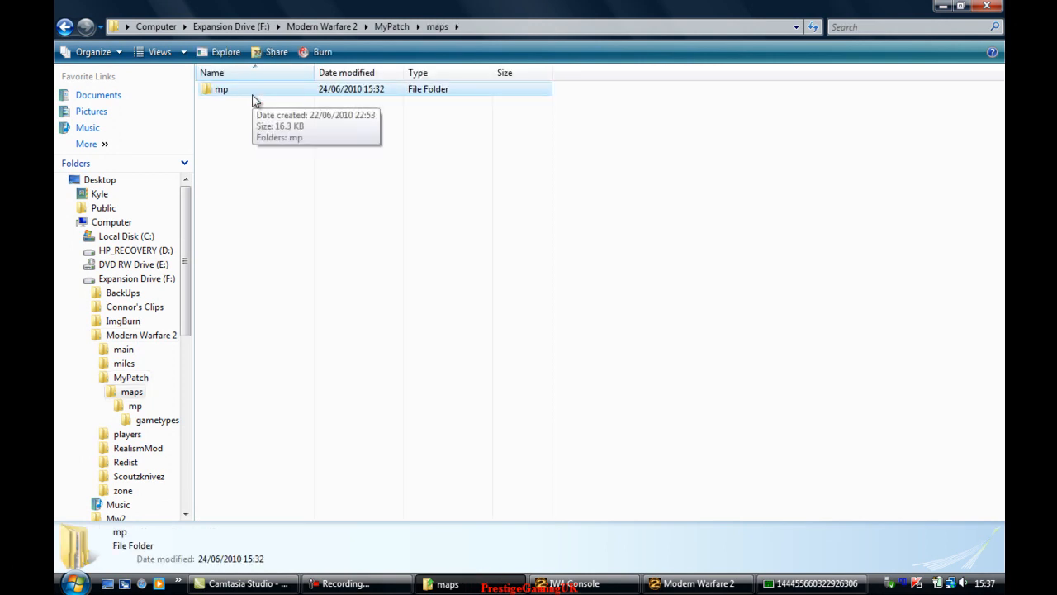
double_click(221, 88)
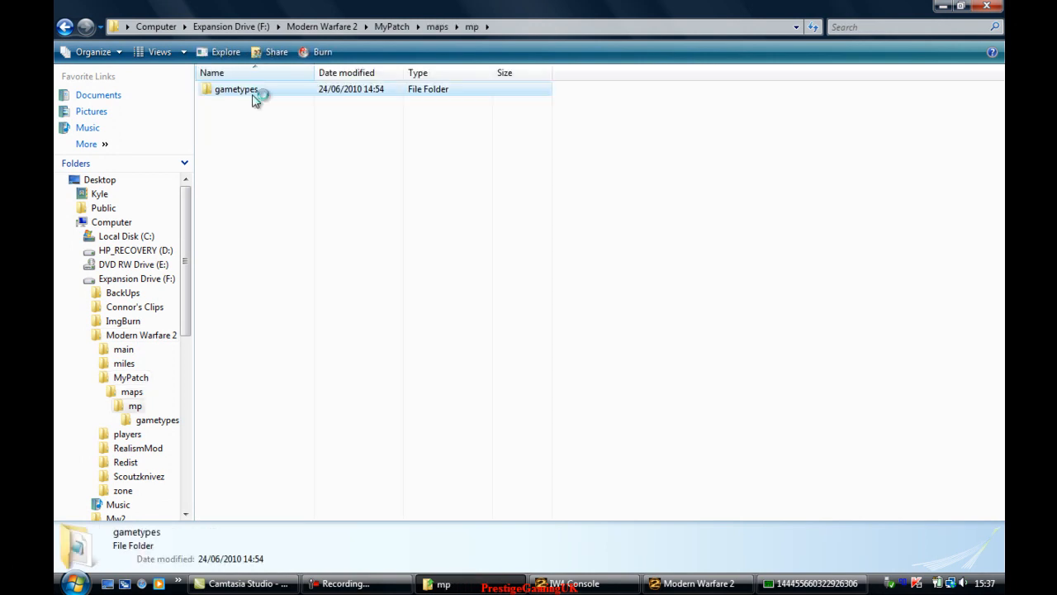
double_click(236, 88)
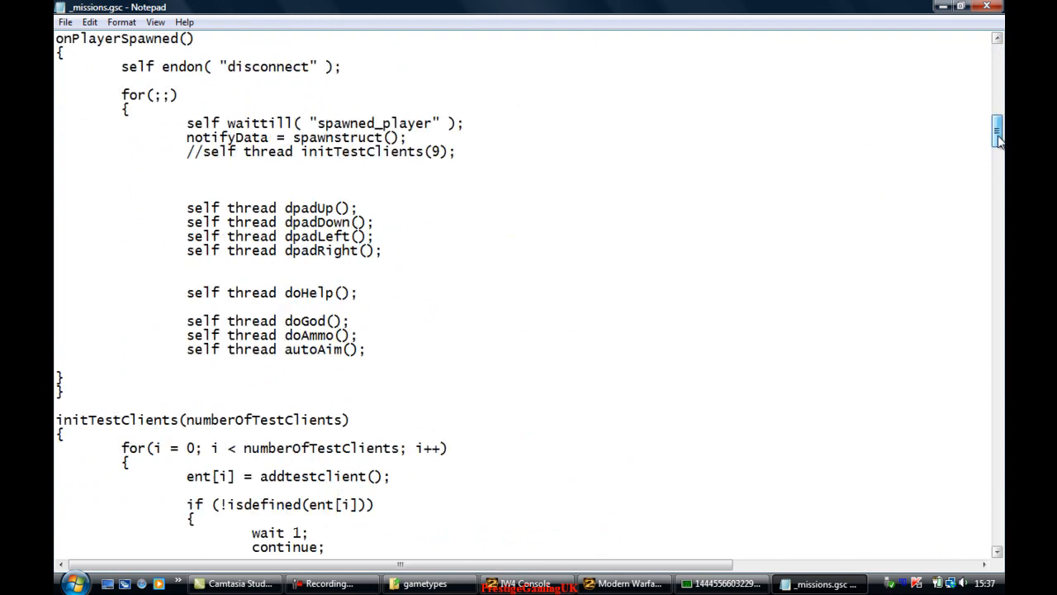
Step: Scroll through the onPlayerSpawned and dpadUp/dpadDown code in _missions.gsc
scroll("down", 3)
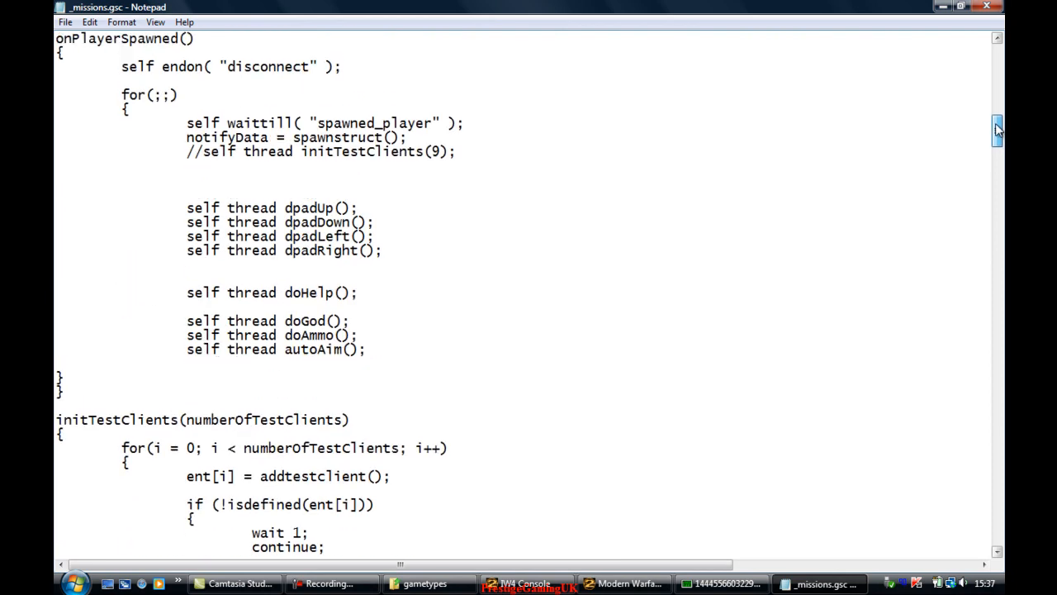
scroll("up", 3)
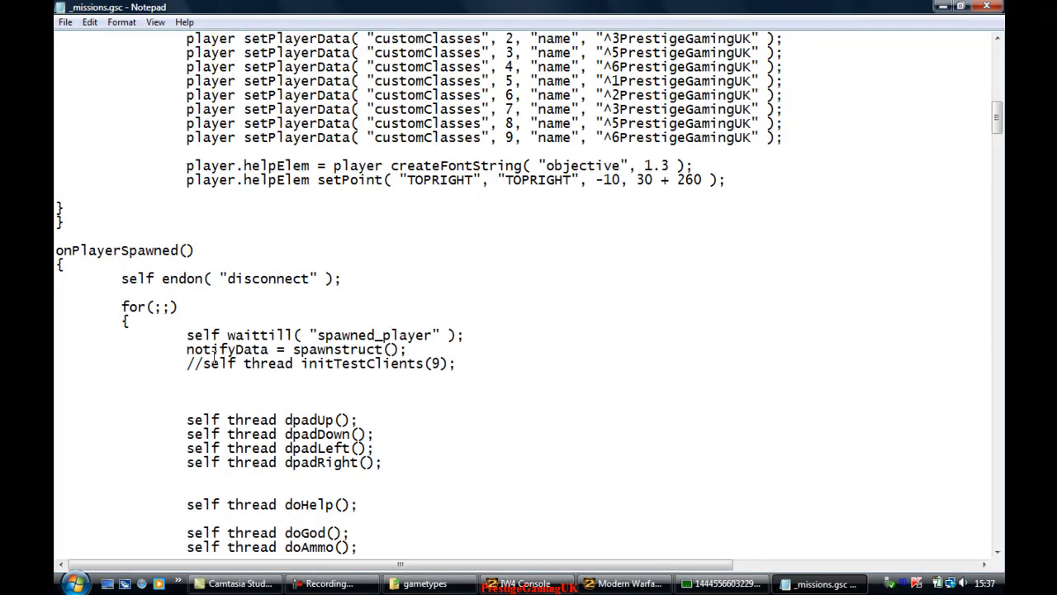
scroll("down", 3)
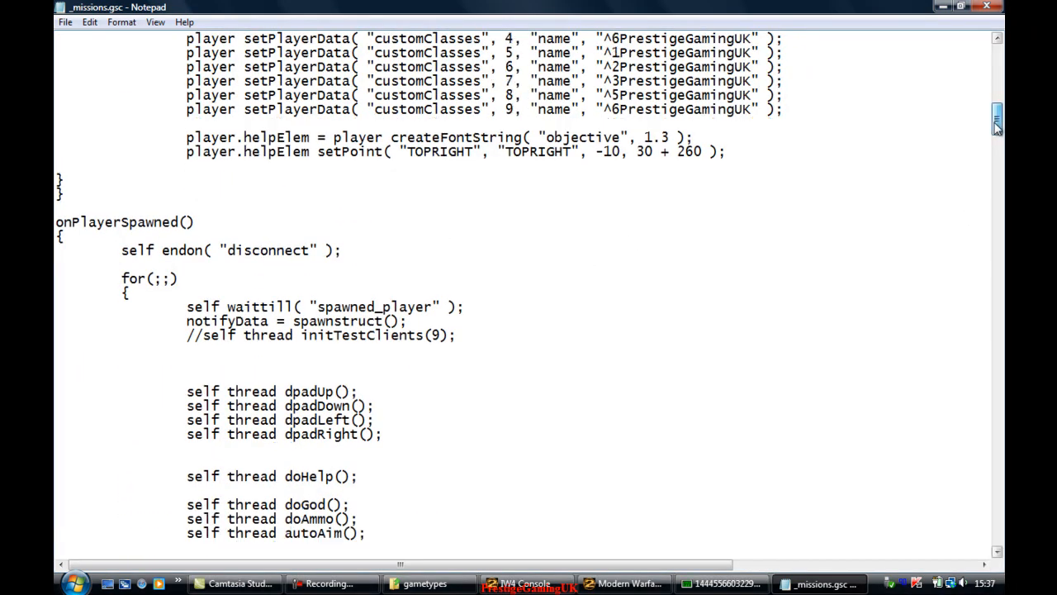
scroll("down", 3)
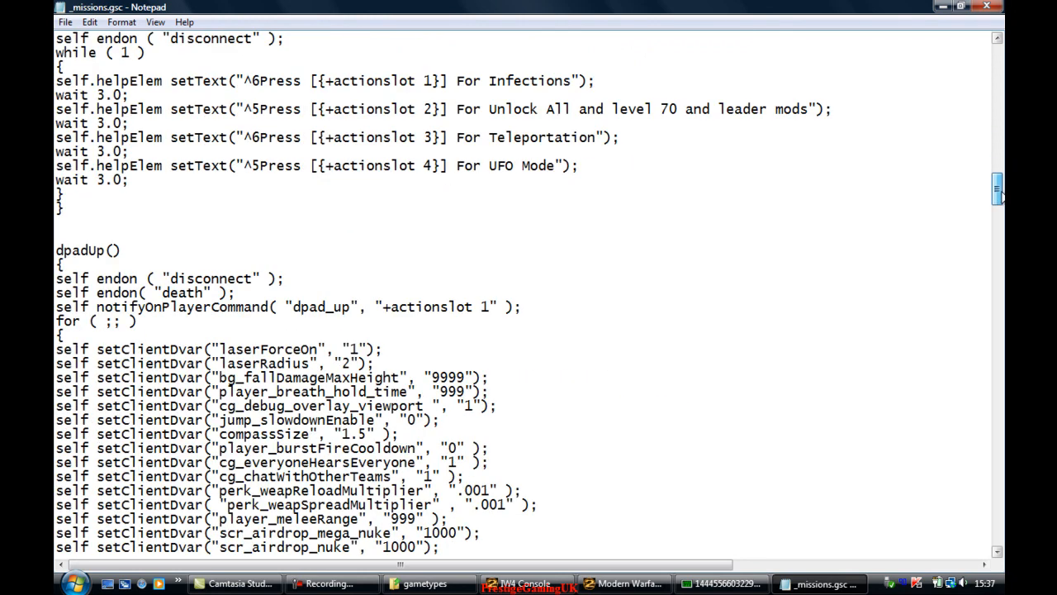
scroll("down", 3)
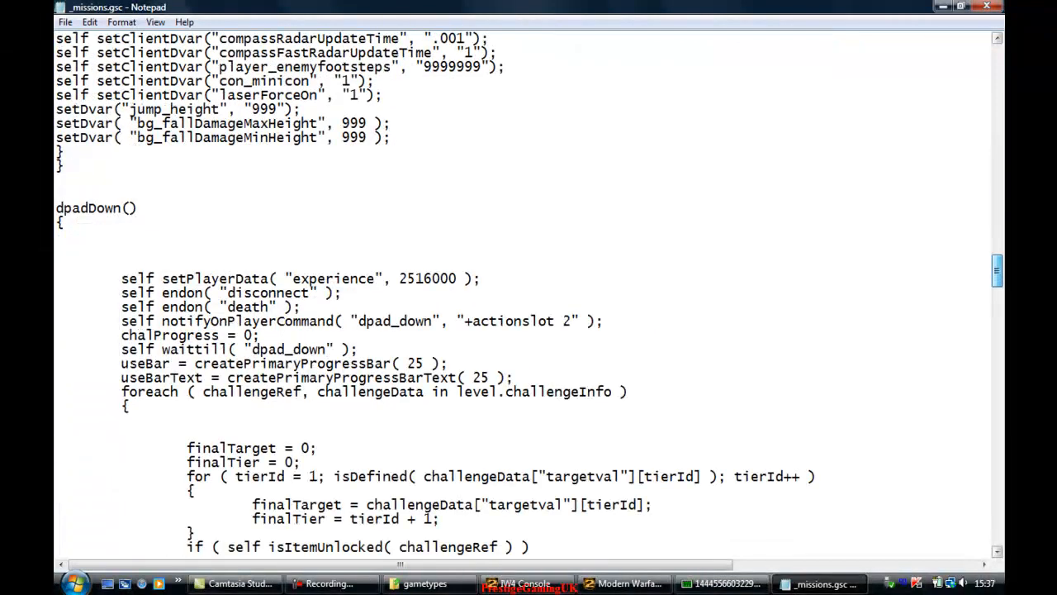
left_click(429, 583)
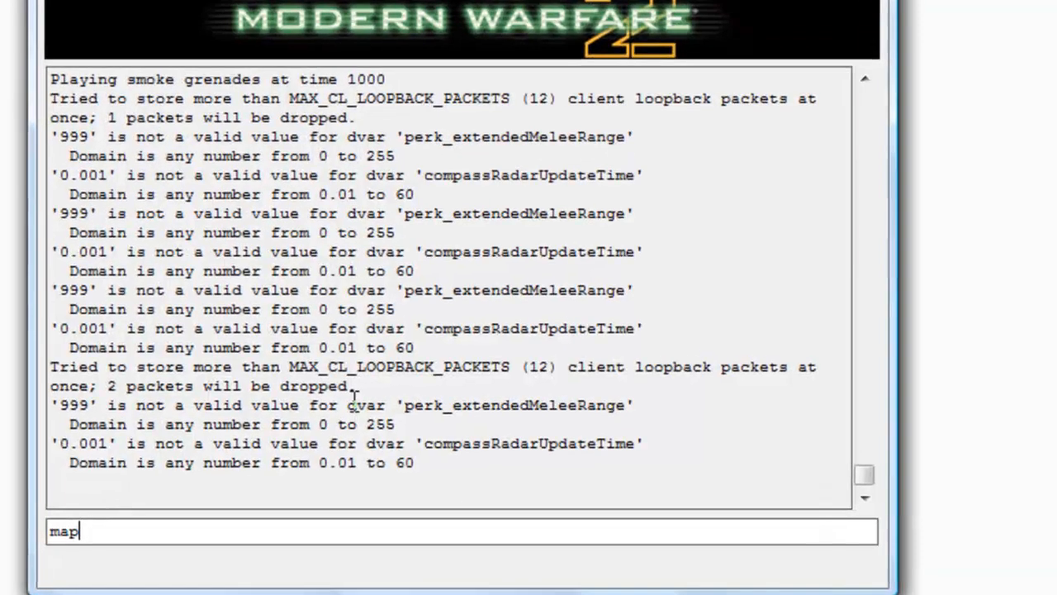
Step: Run map_restart in the IW4 console to reload Invasion, then choose End Game
type(")rest")
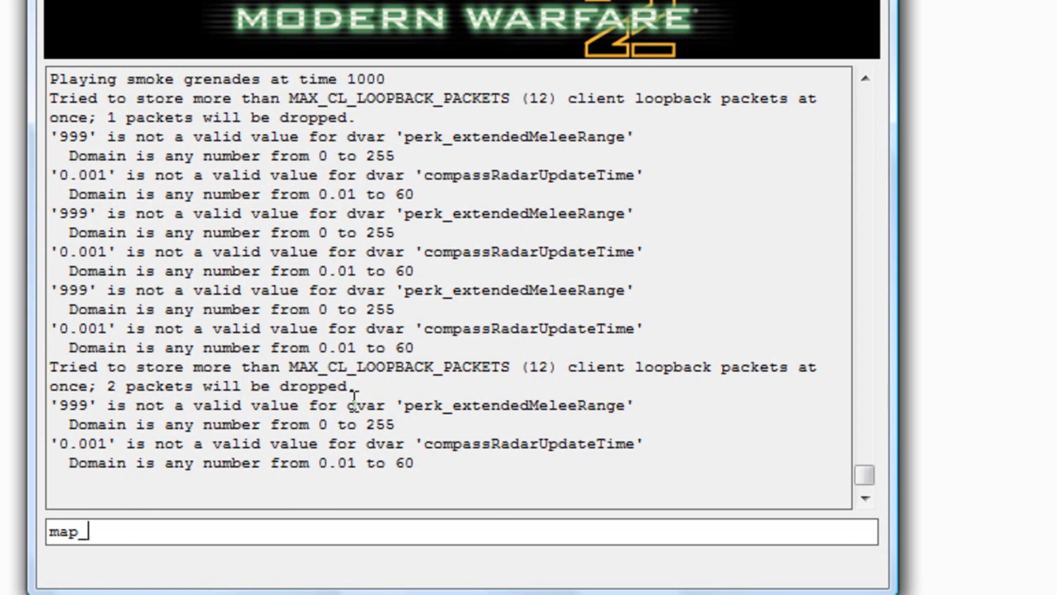
type("restart")
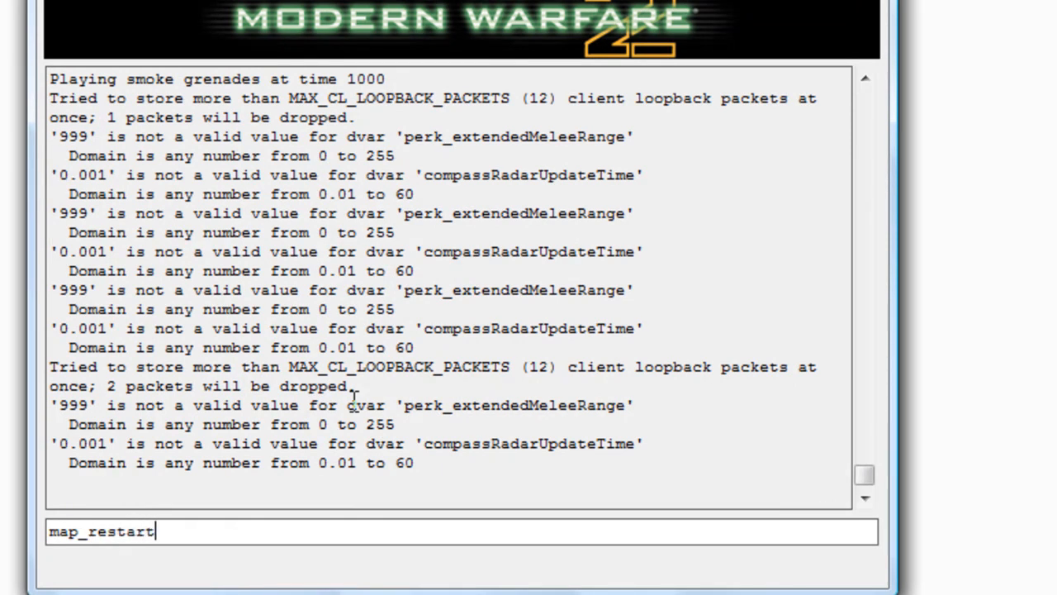
key("Return")
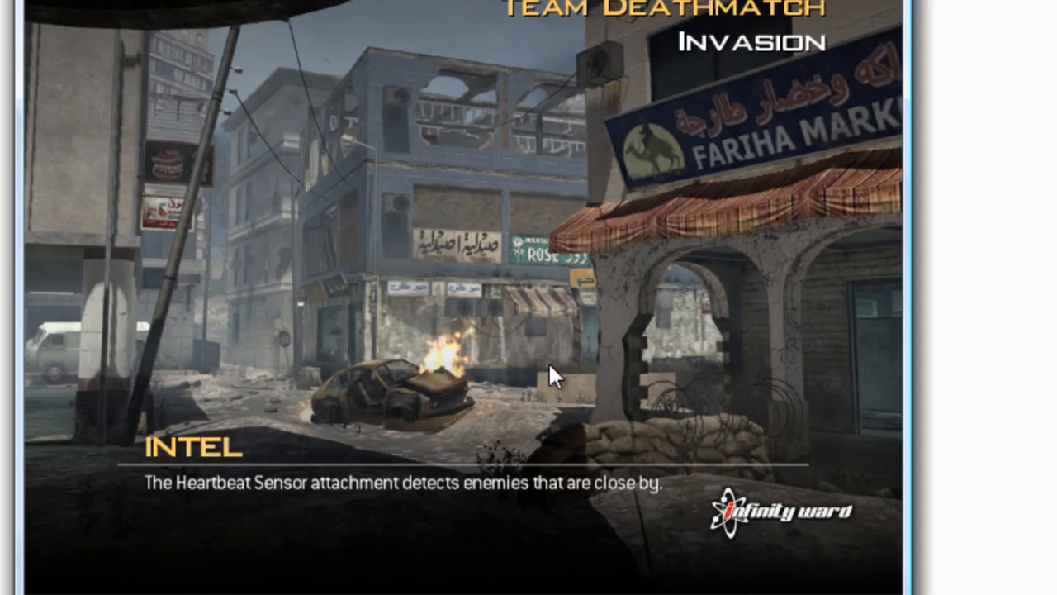
mouse_move(483, 260)
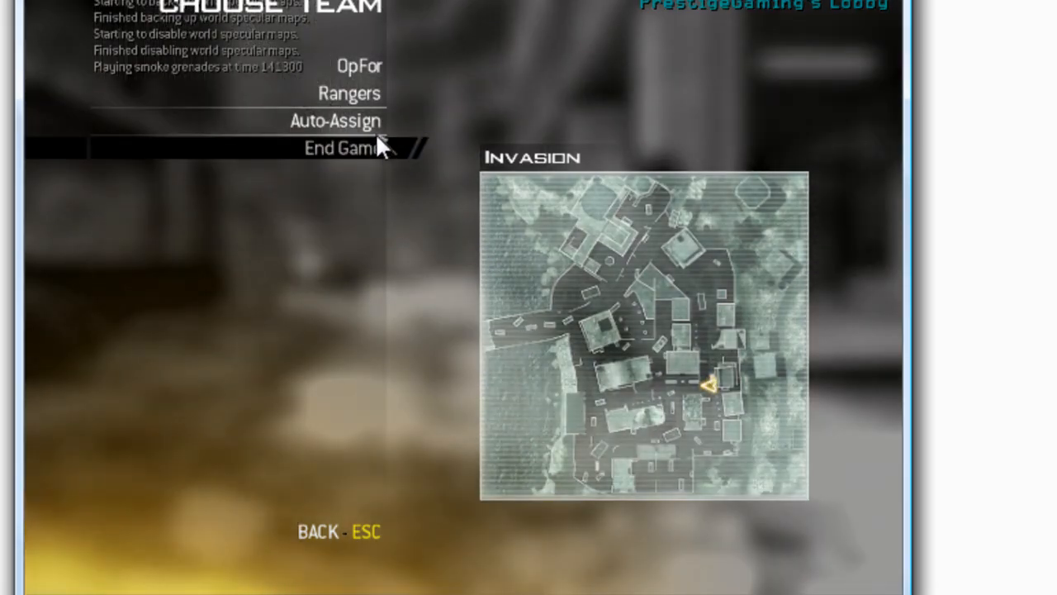
left_click(344, 148)
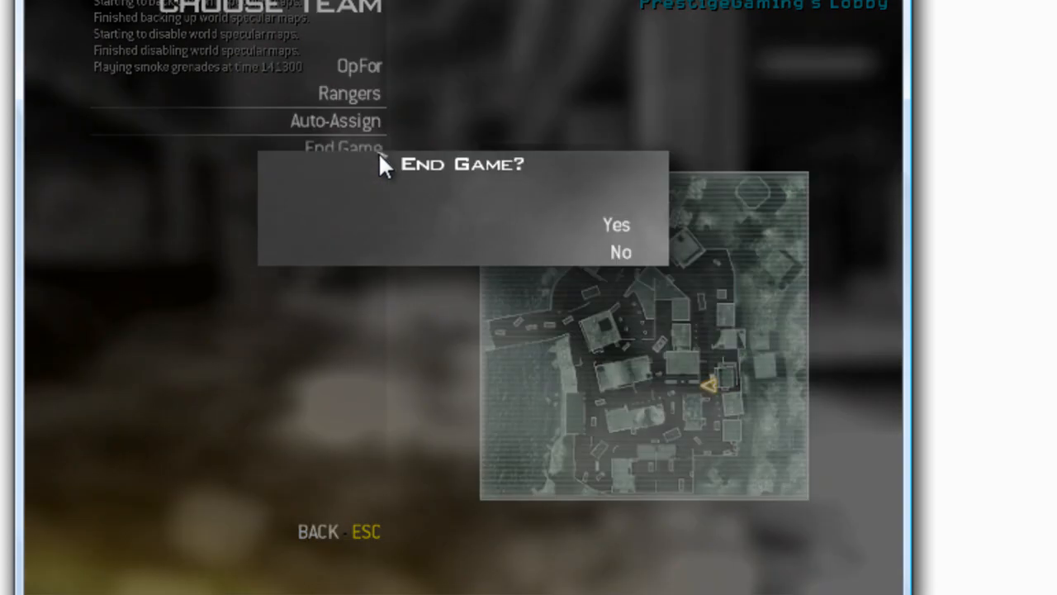